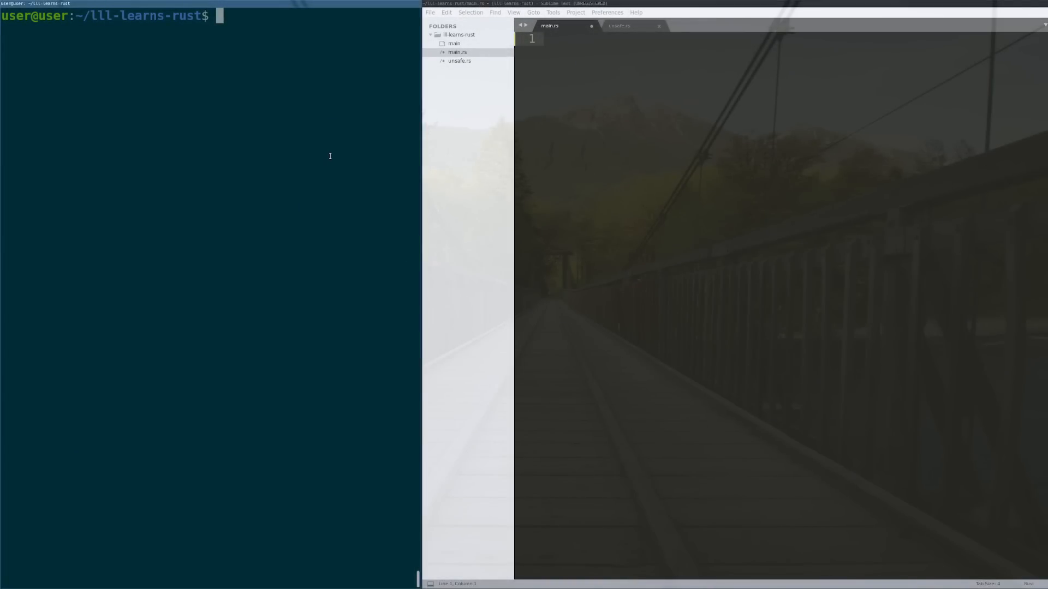
Run sudo apt install rustc, confirming it is already the newest version, then type rustc --help
type("s")
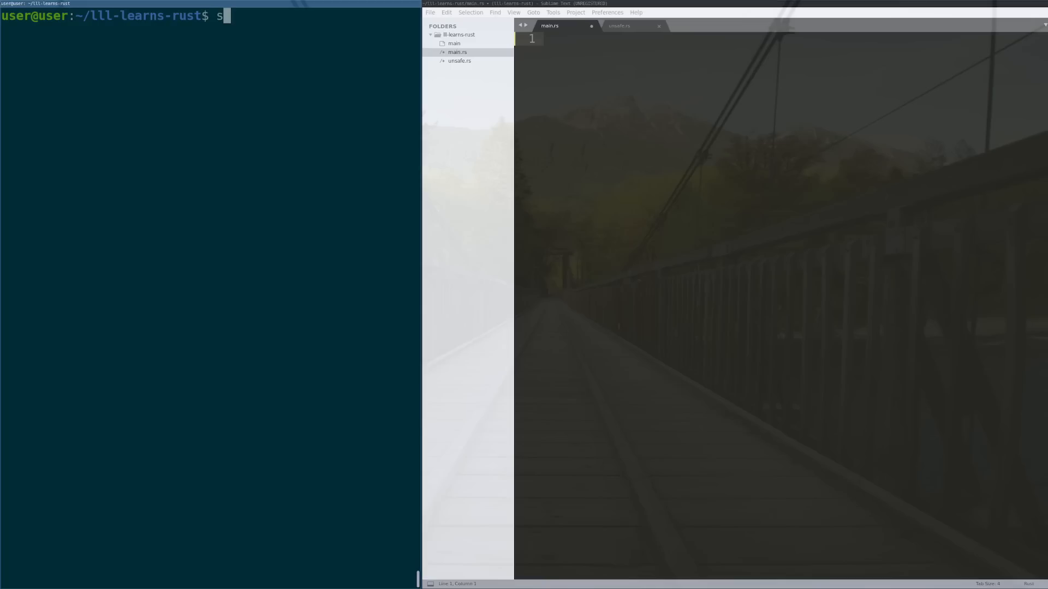
type("udo apt install ru")
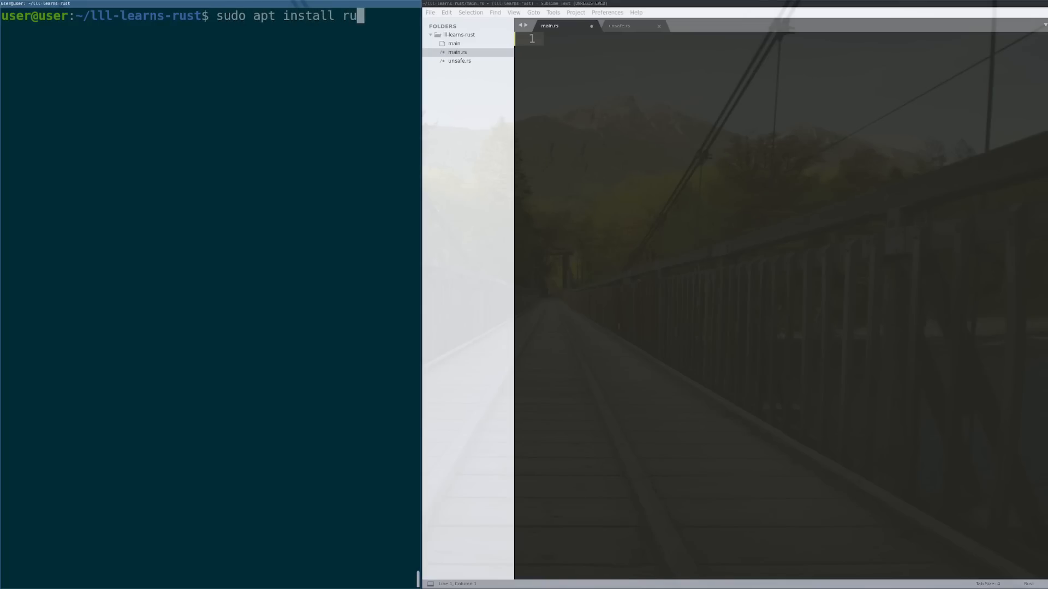
type("stc")
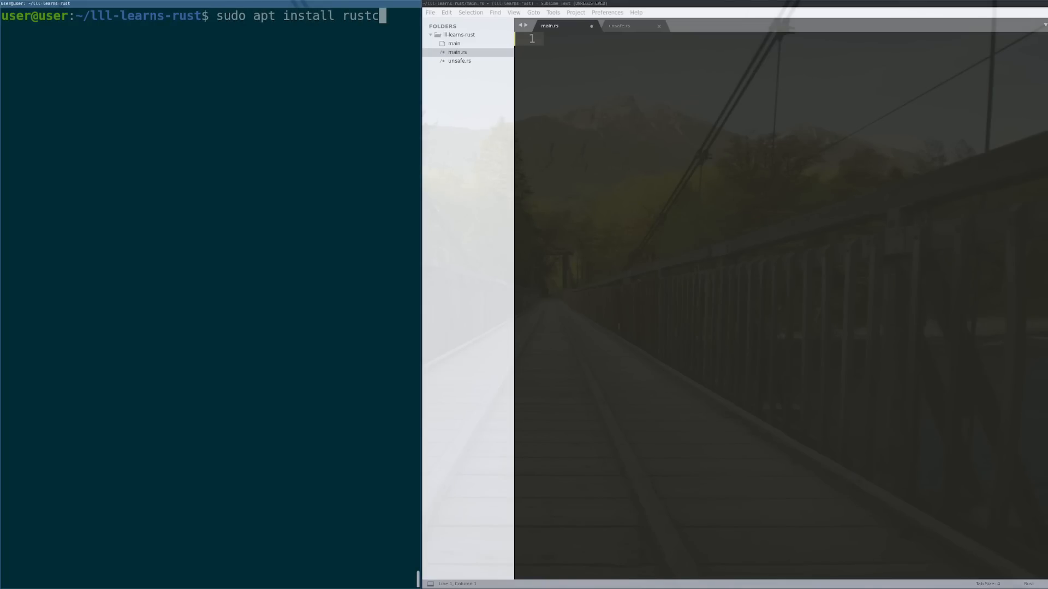
key("Return")
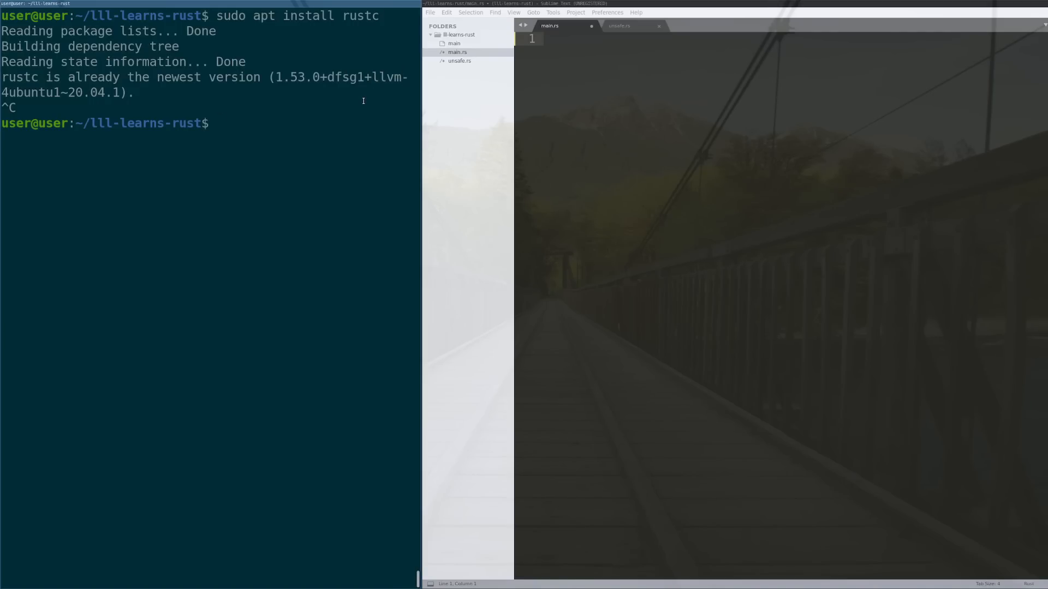
mouse_move(324, 113)
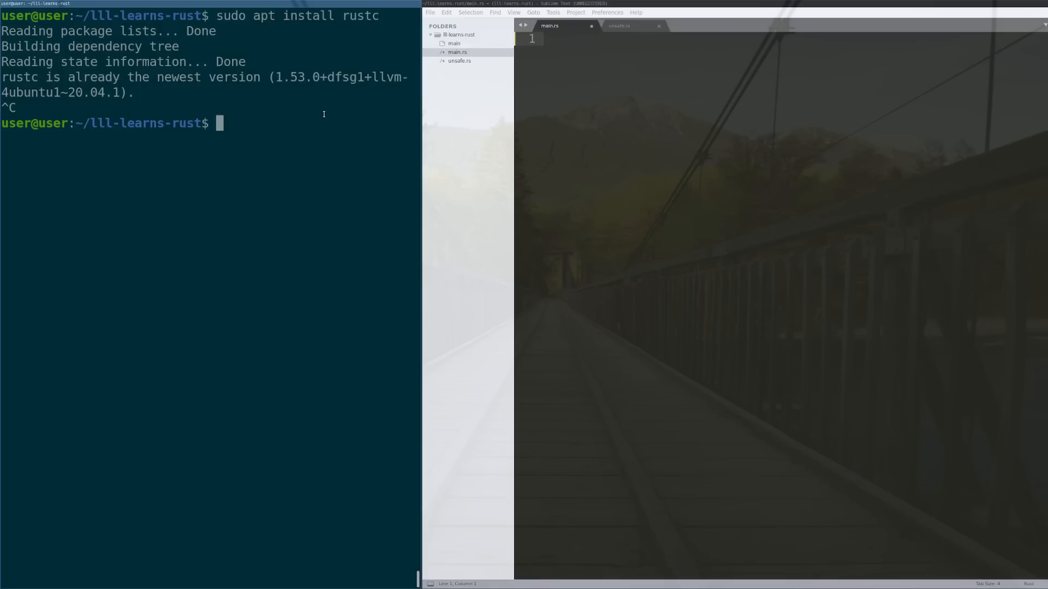
type("rustc --help")
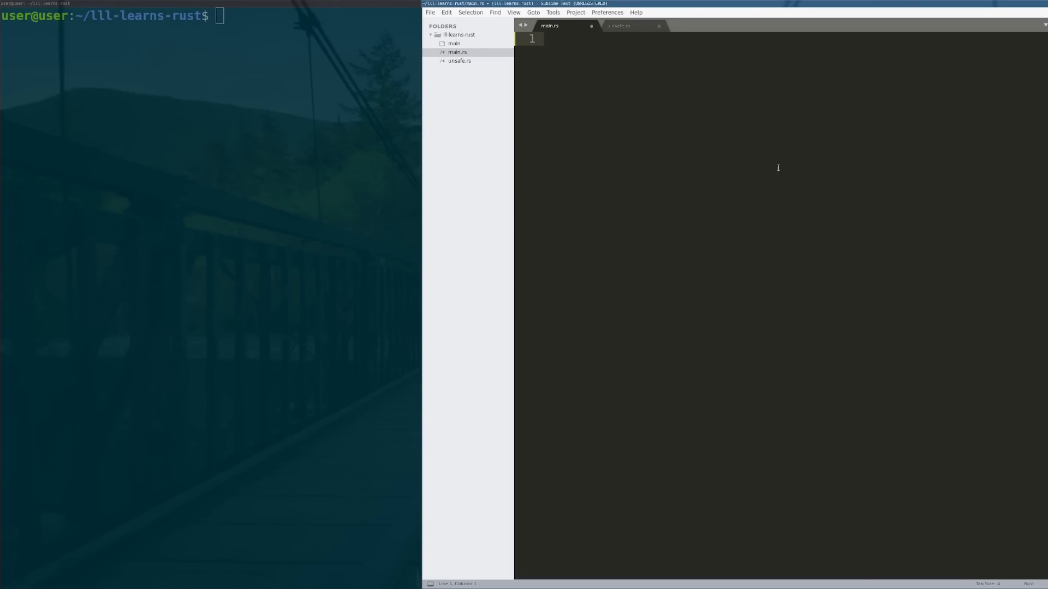
Write fn main() that prints "Hello, World!" and then returns, and save main.rs
type("fn main(")
type("}")
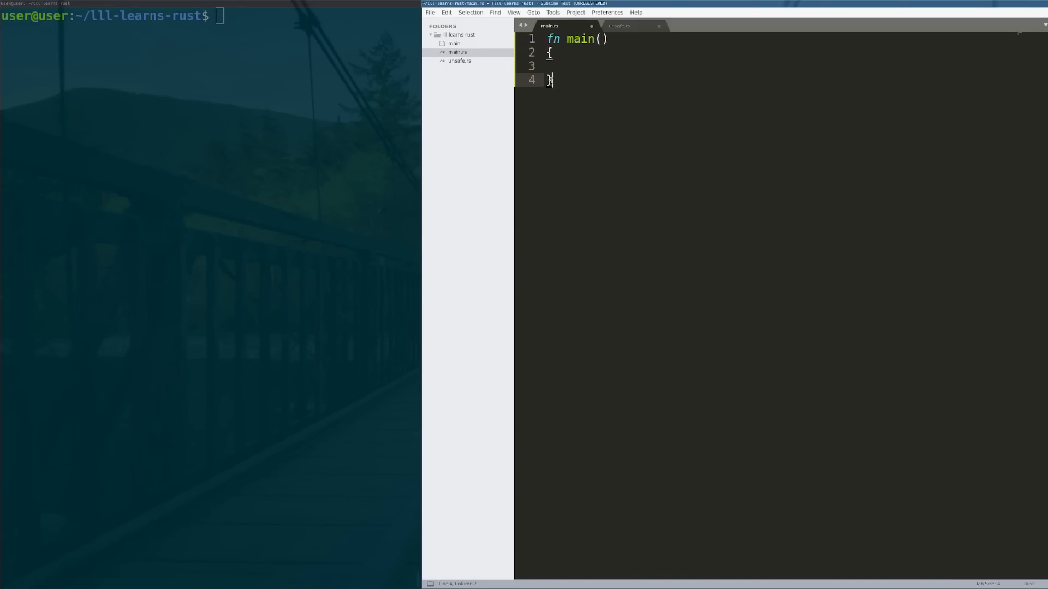
double_click(578, 39)
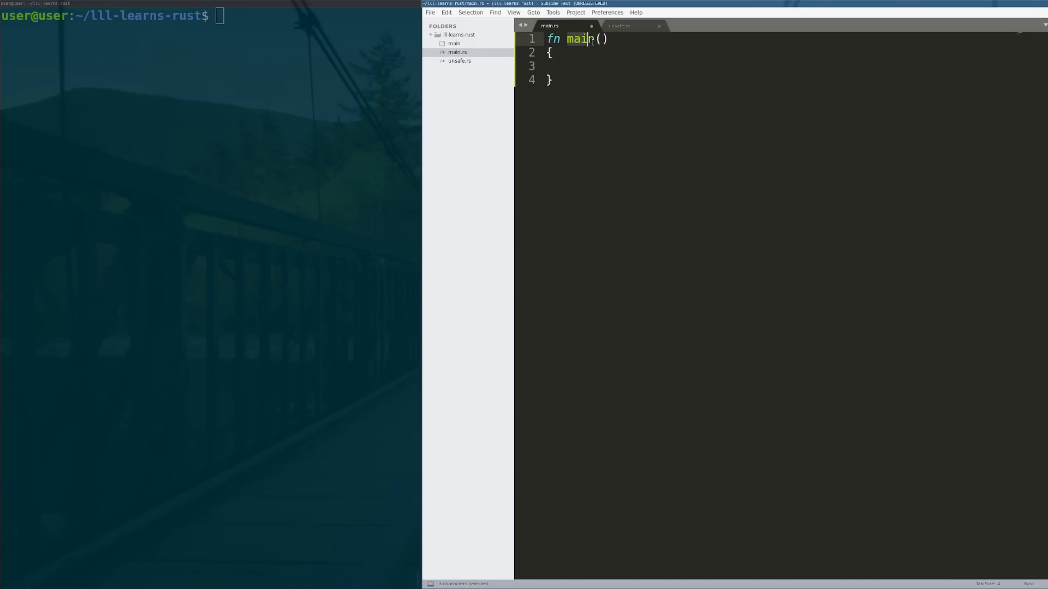
left_click(628, 160)
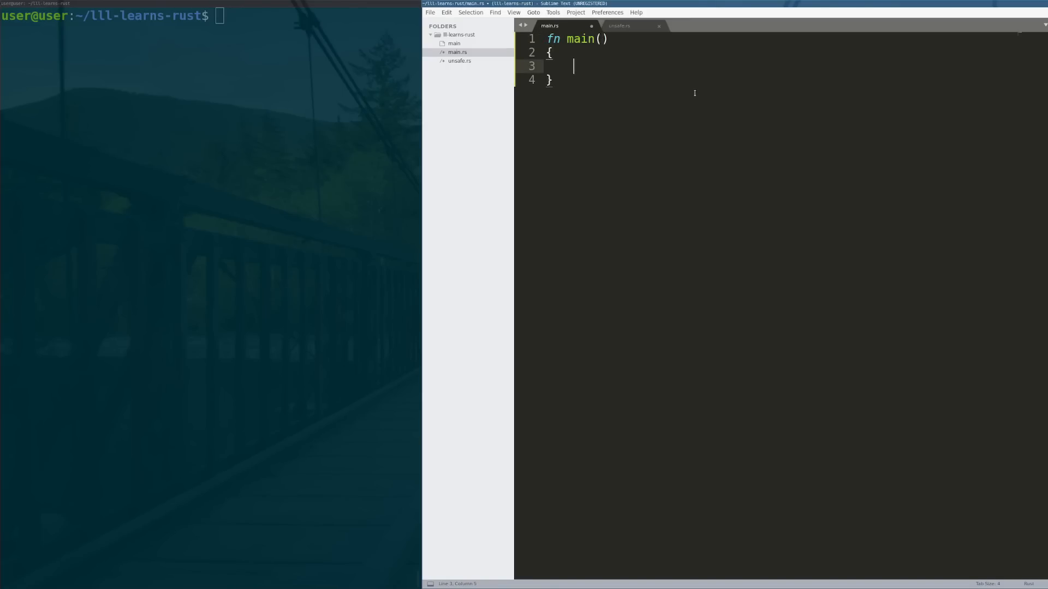
type("println!")
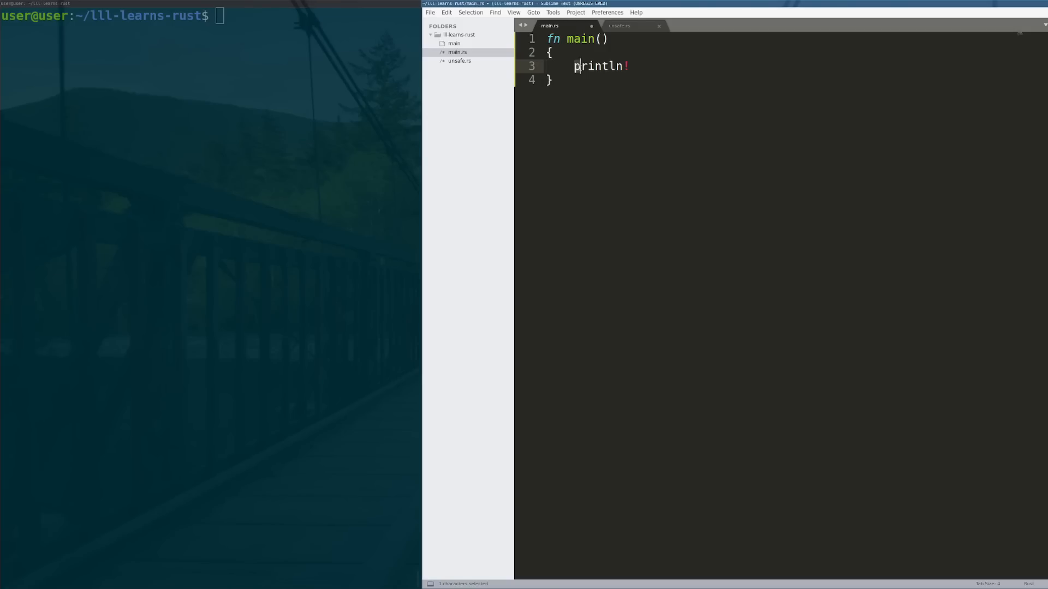
left_click(638, 66)
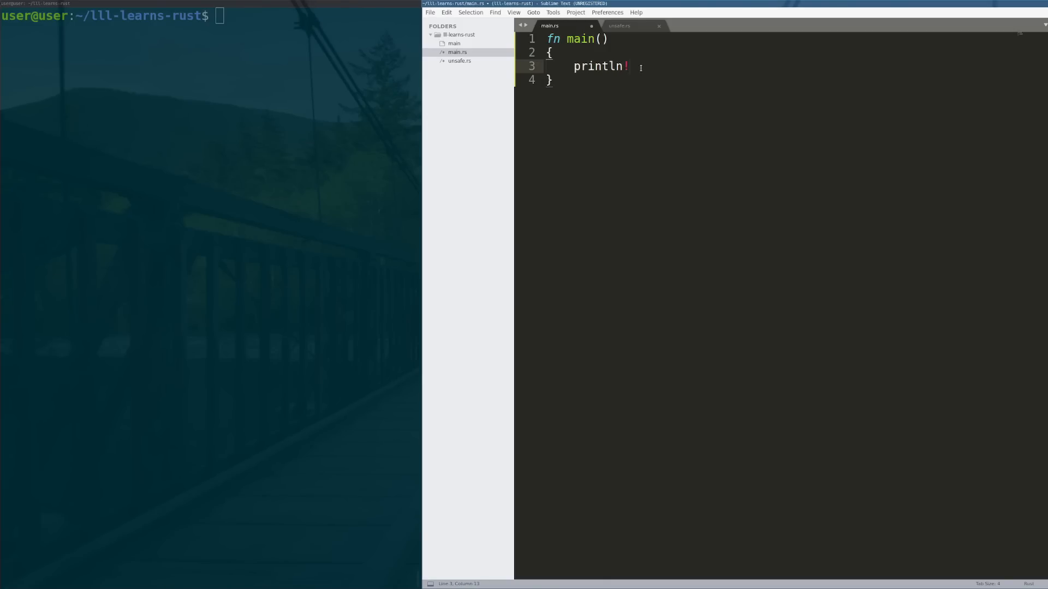
type("(\"H\")")
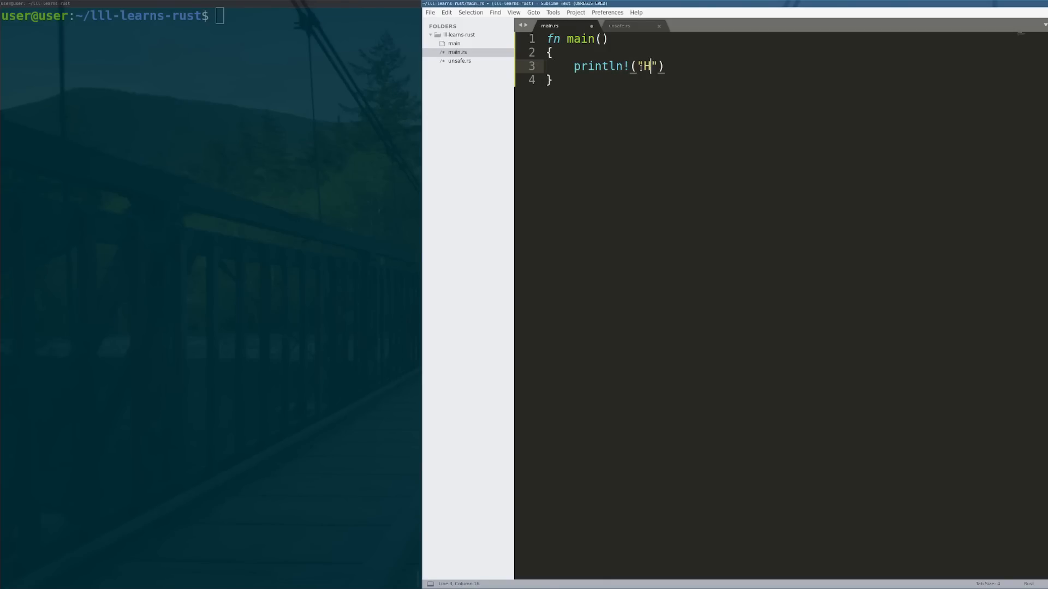
type("ello, World!")
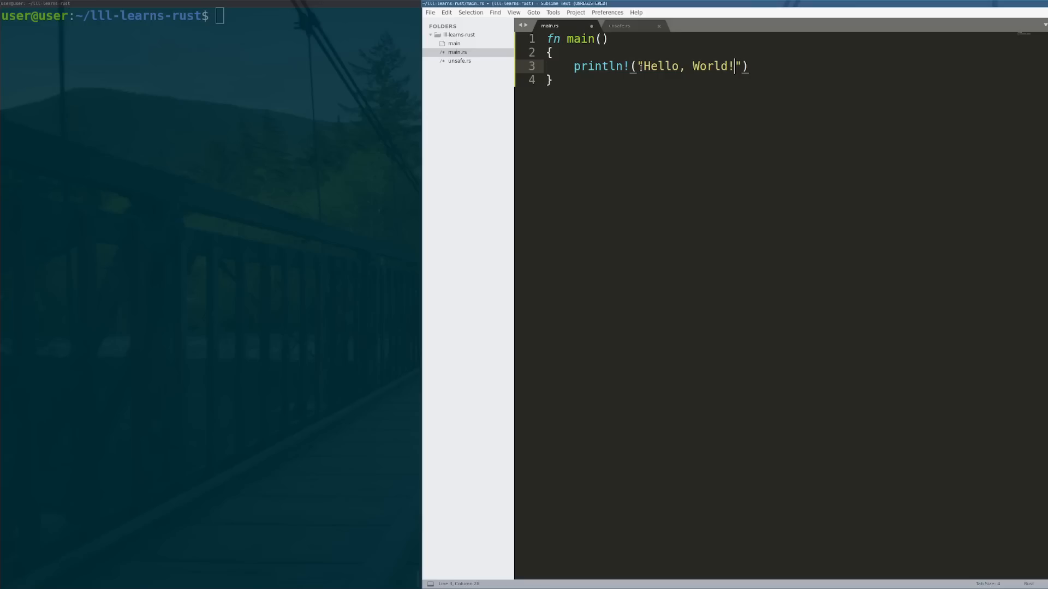
type(";")
type("ret")
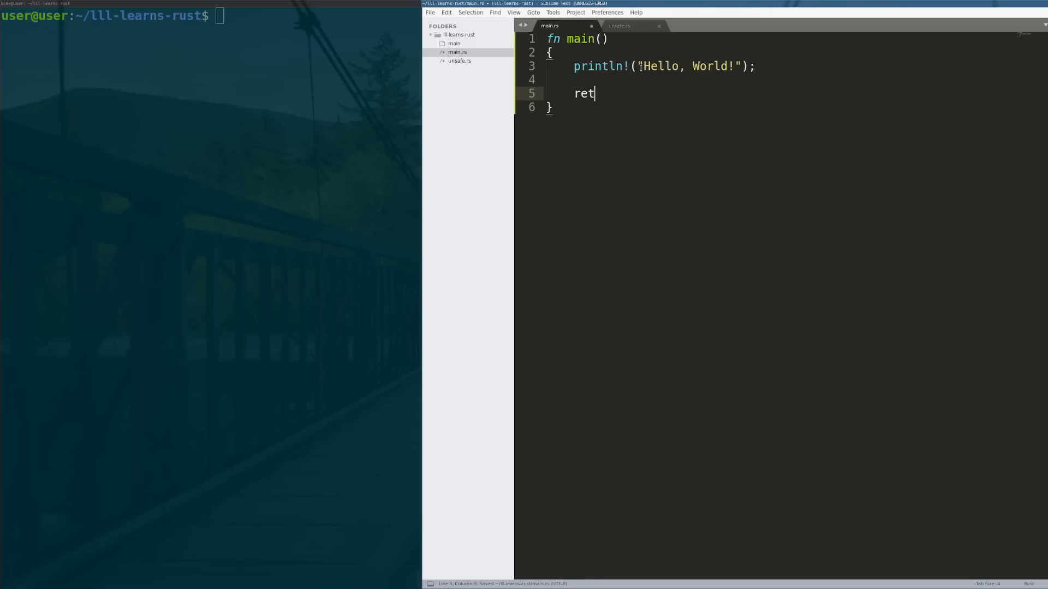
type("urn;")
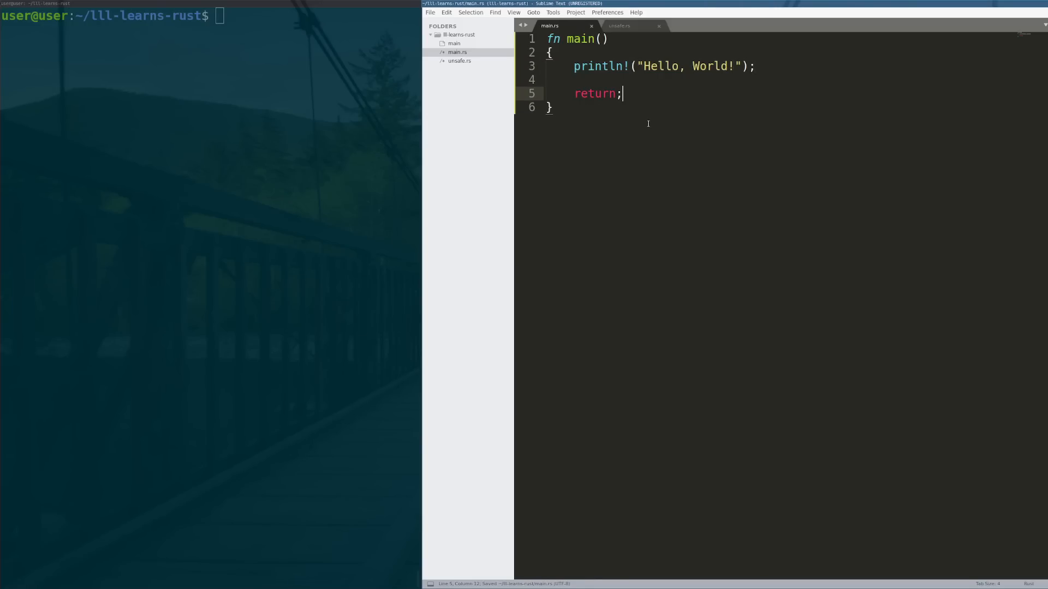
type("rustc")
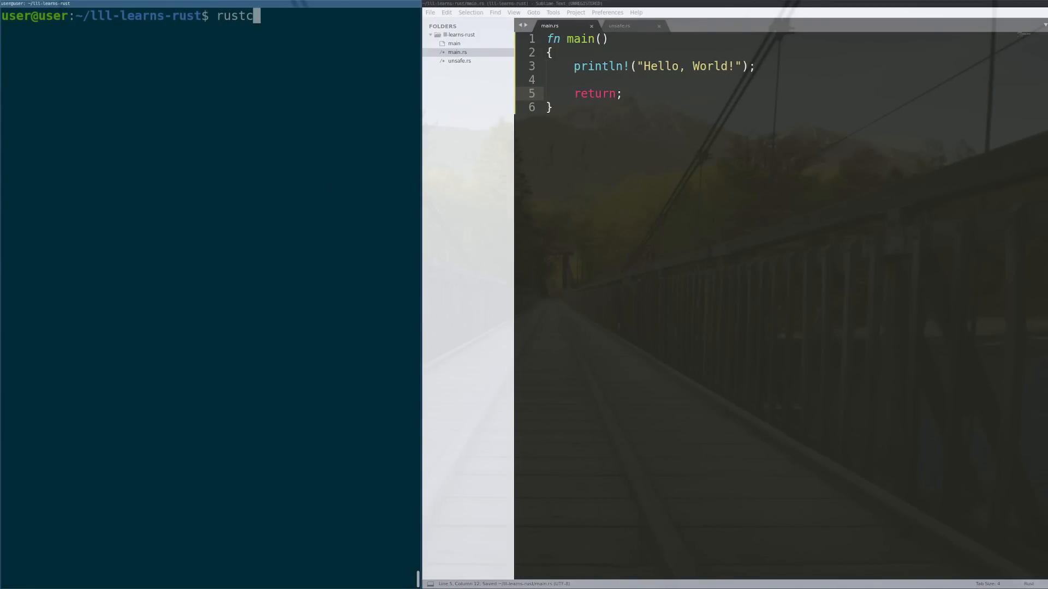
Compile main.rs with rustc and check the main binary's size using wc -c
type("main.r")
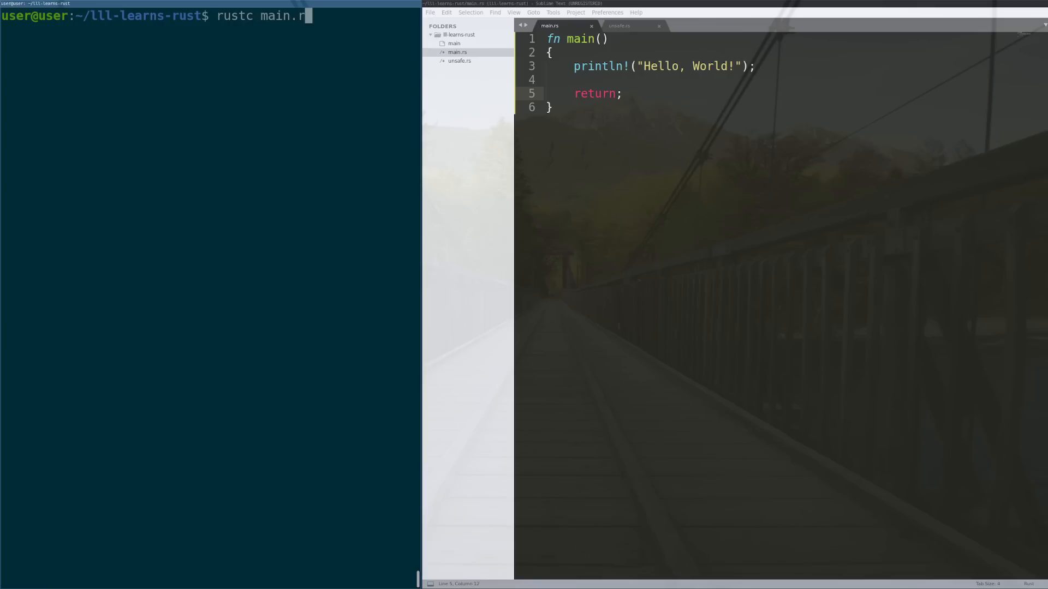
key("Return")
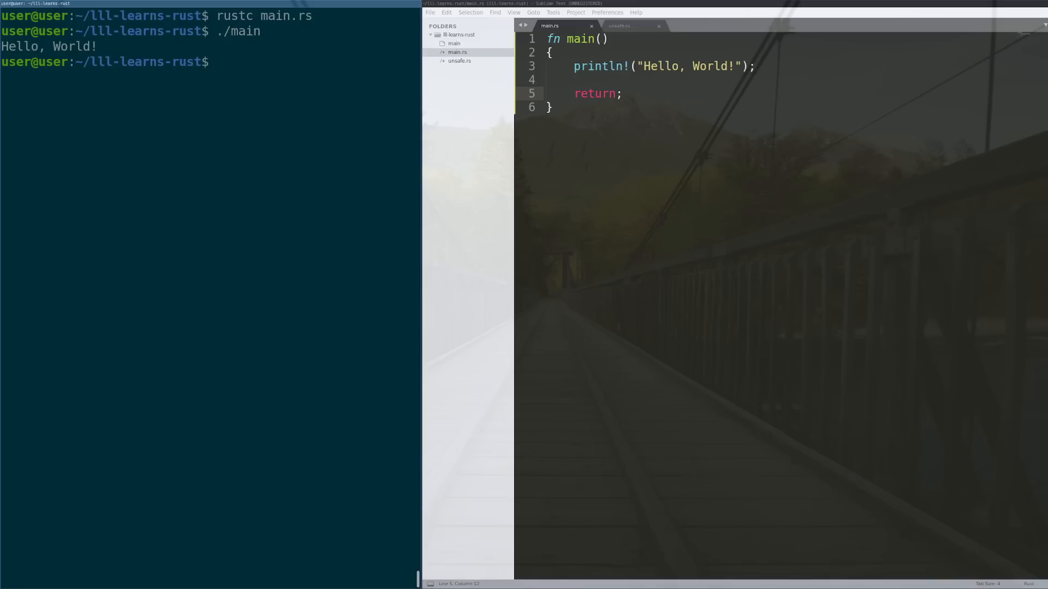
type("wc -c main")
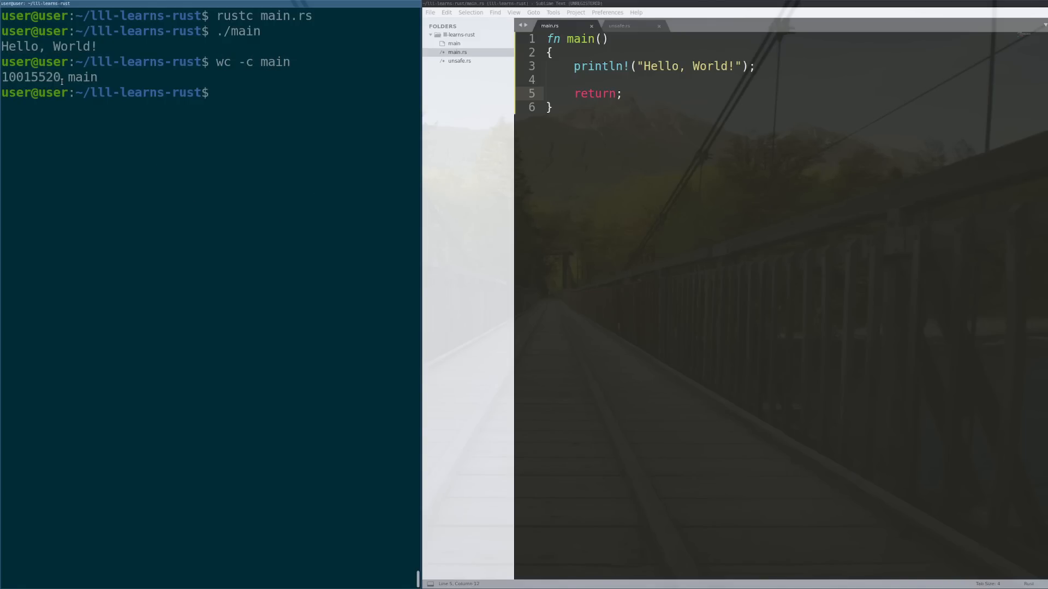
double_click(82, 77)
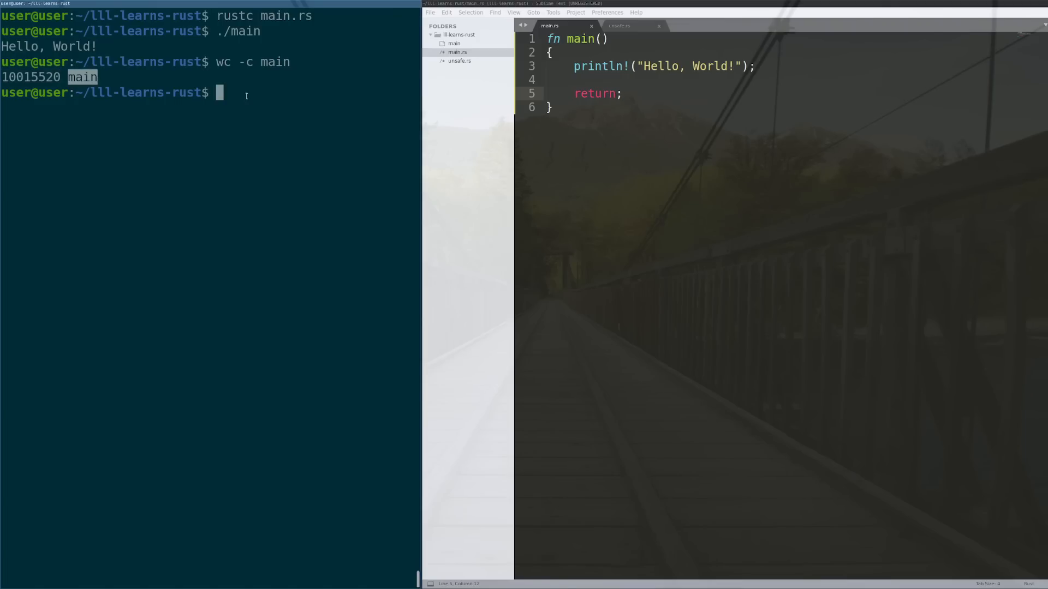
List main's shared-library dependencies with ldd main, then enter ./main at the prompt
type("ldd main")
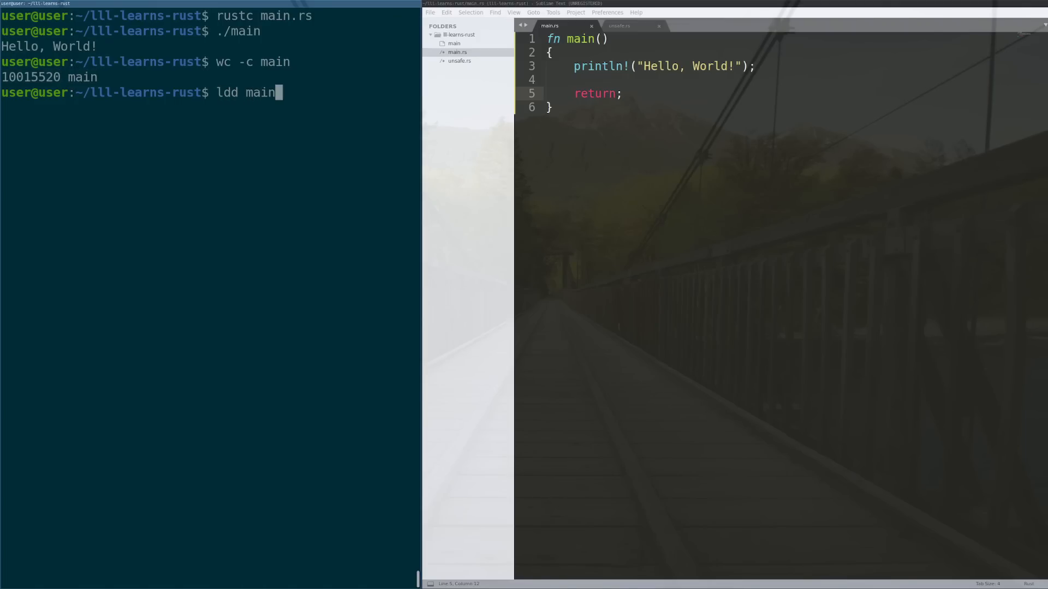
key("Return")
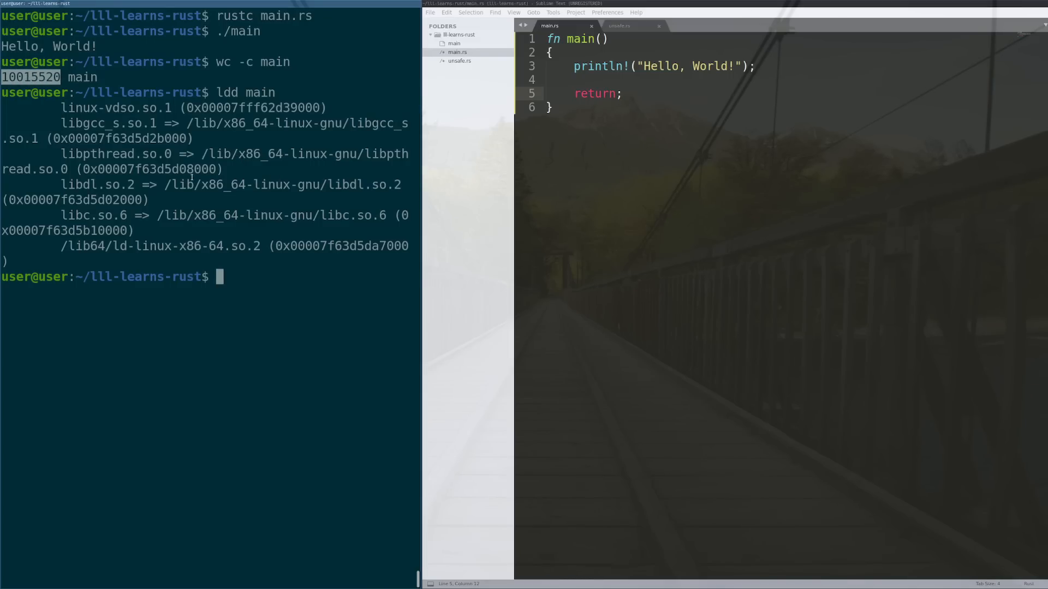
mouse_move(92, 265)
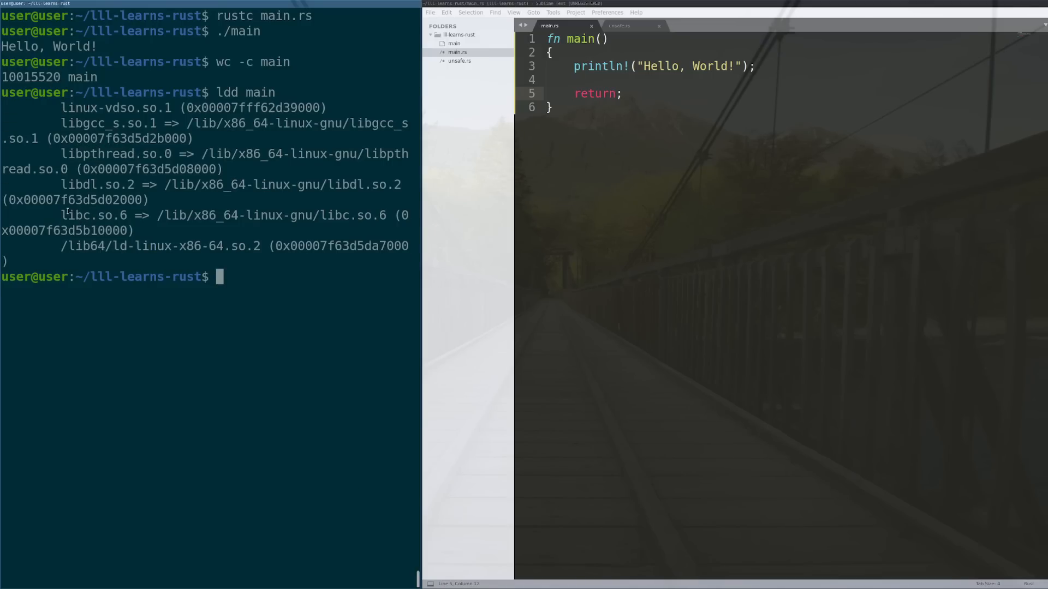
double_click(76, 215)
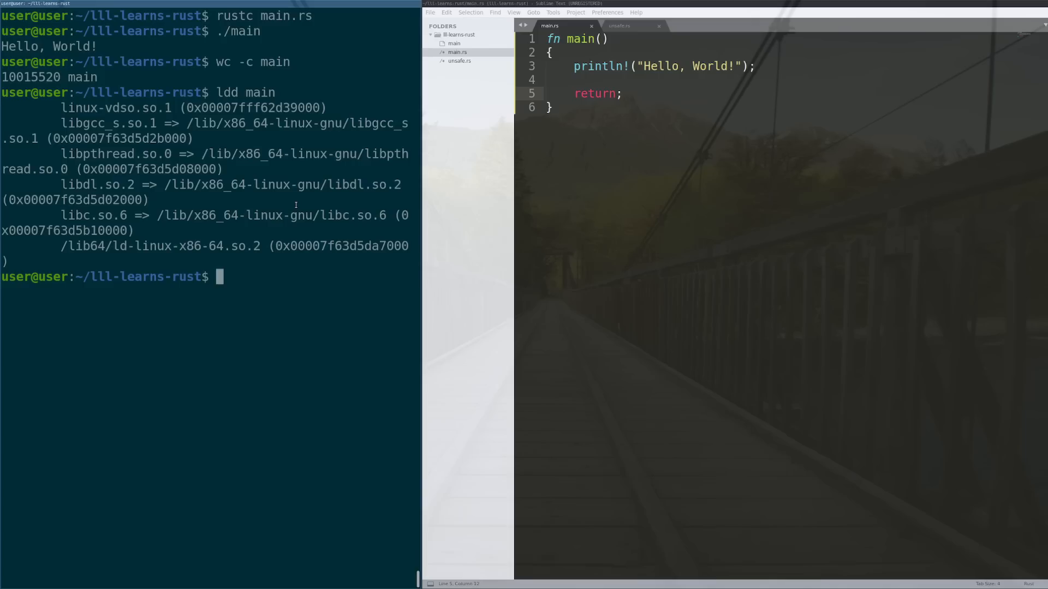
type("./main")
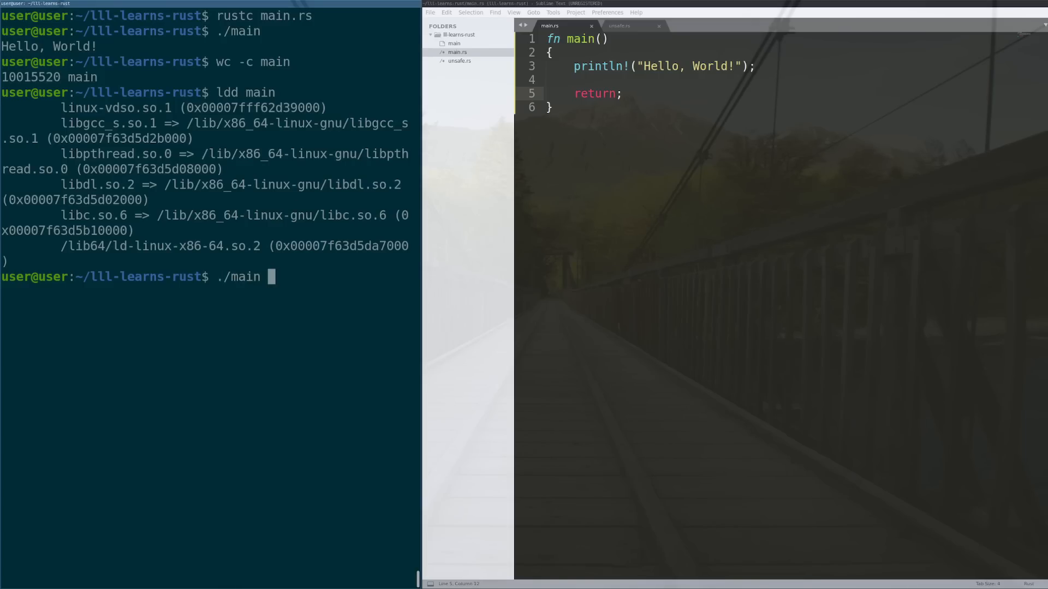
Rerun ./main so it prints Hello, World! again
key("Return")
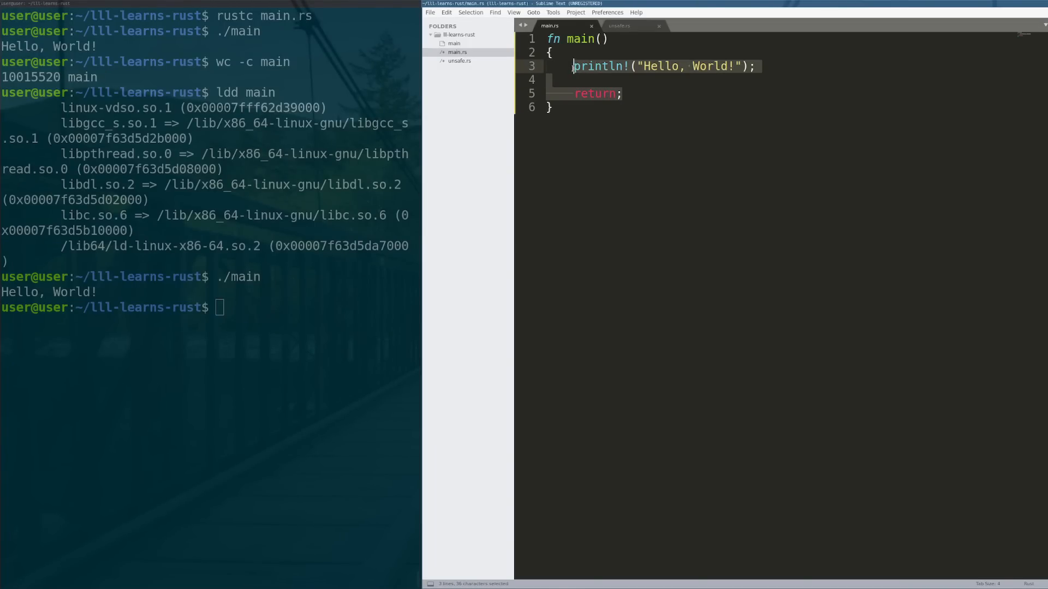
Insert let x: u32 = 4; as the first line of main's body
left_click(552, 53)
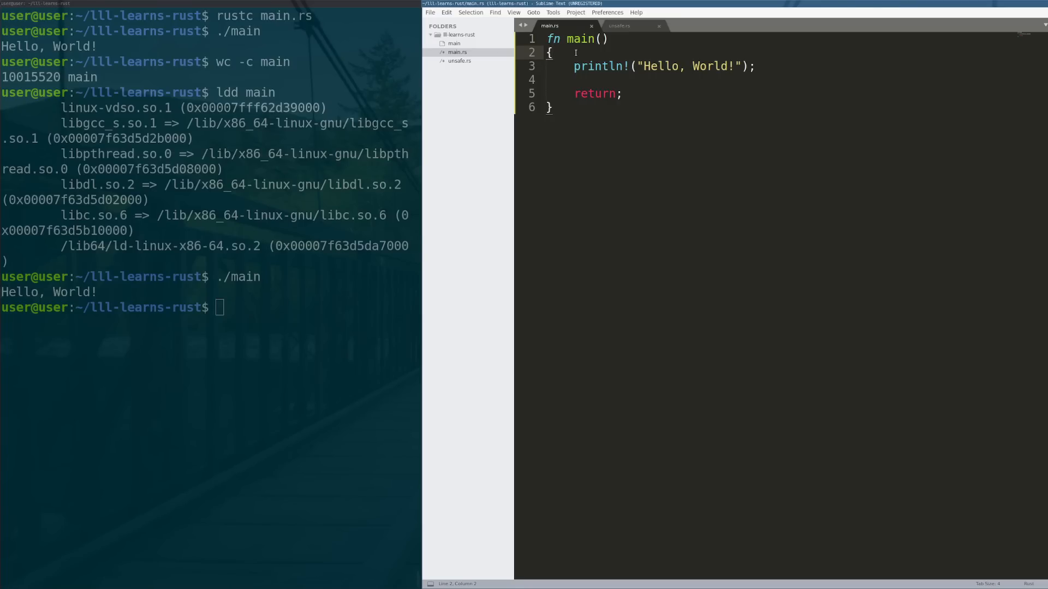
key("Return")
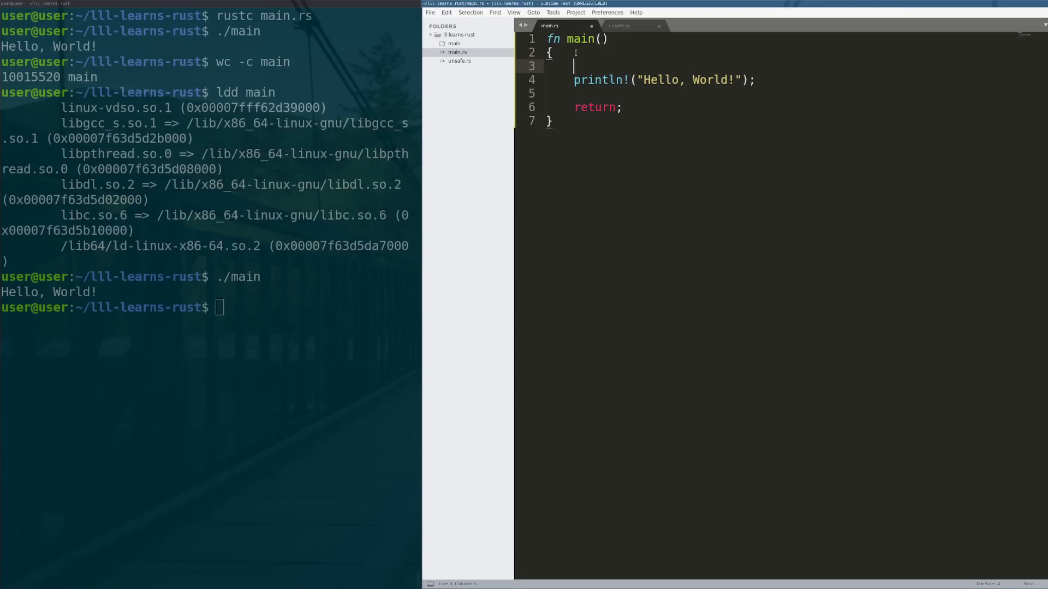
type("let")
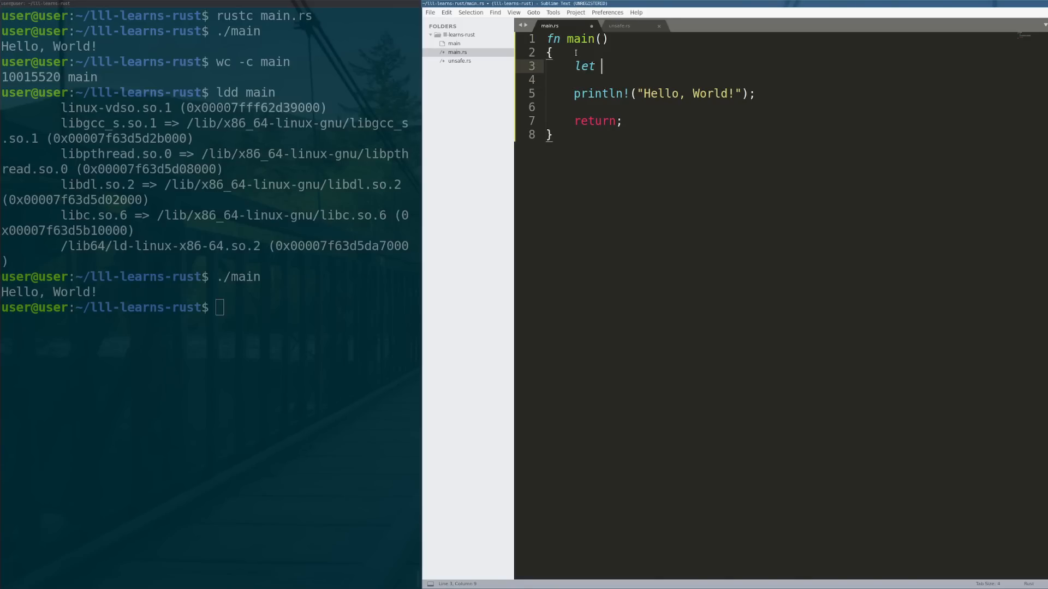
type("x: u32")
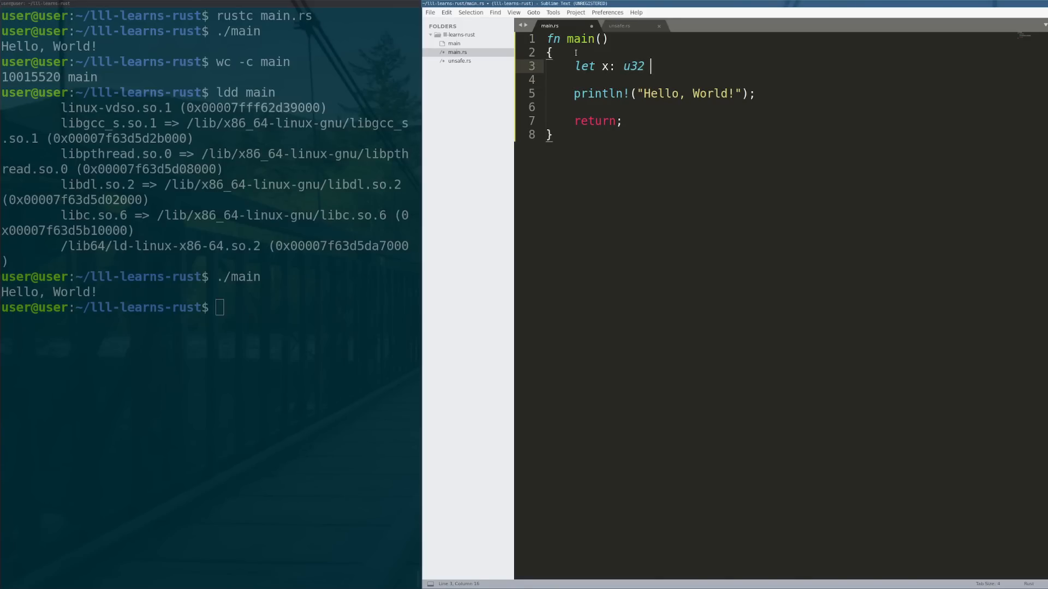
type("= 4;")
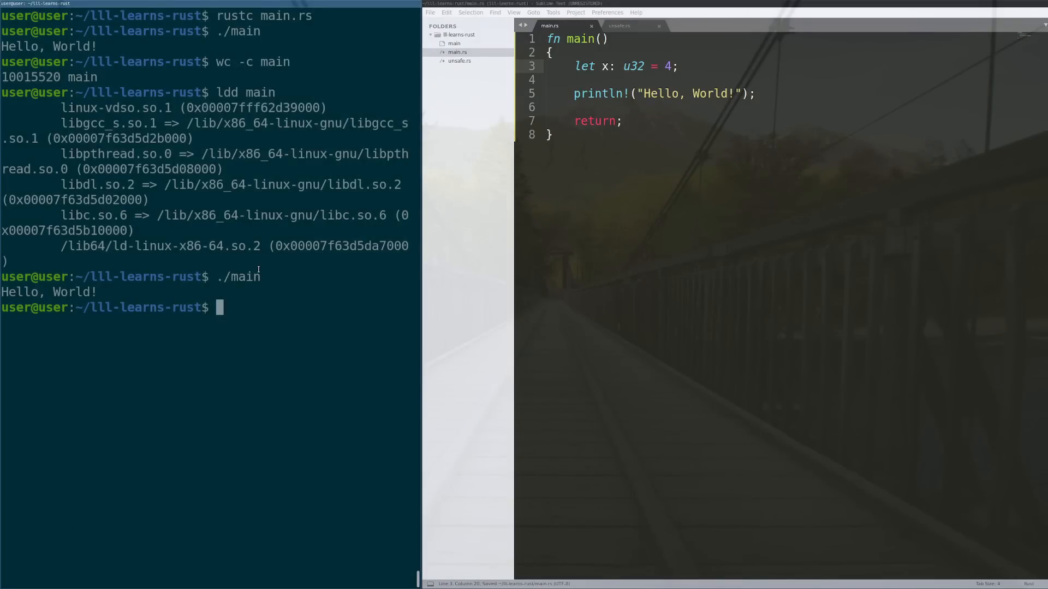
type("rustc main.rs")
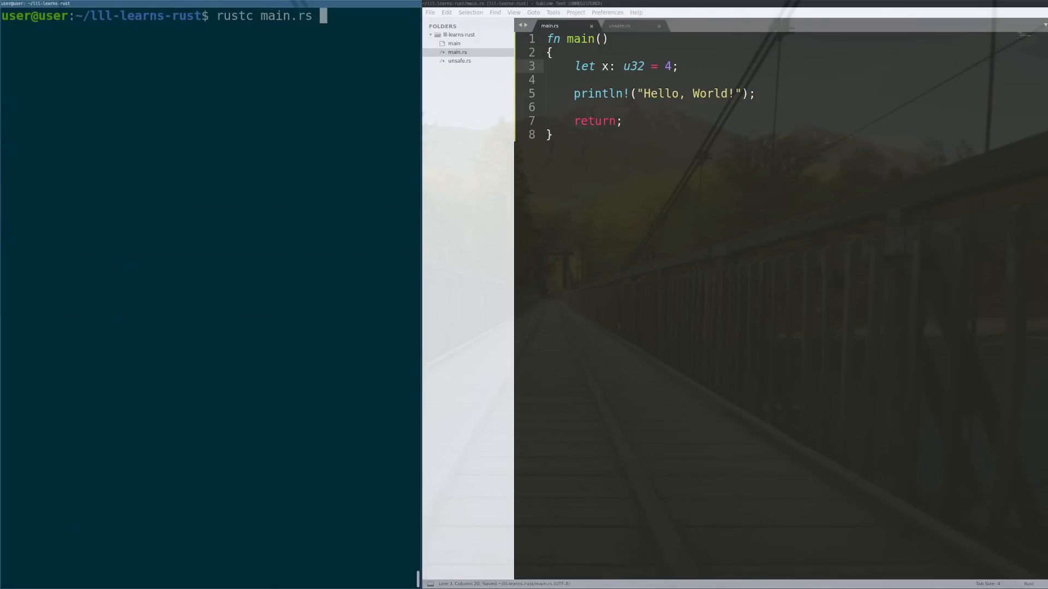
Recompile main.rs and run ./main, printing Hello, World!, 4
key("Return")
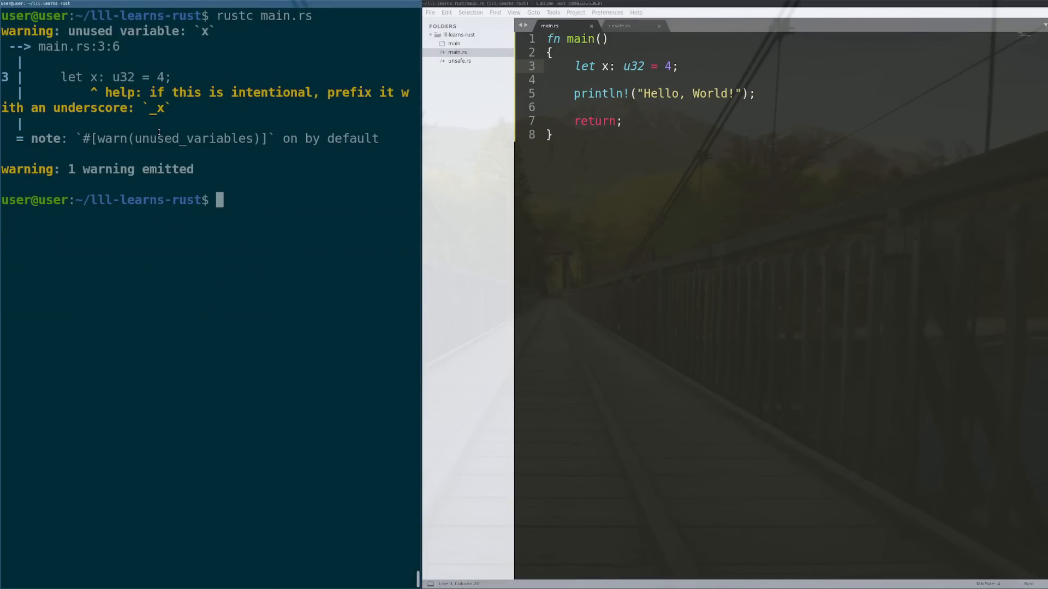
type("./main")
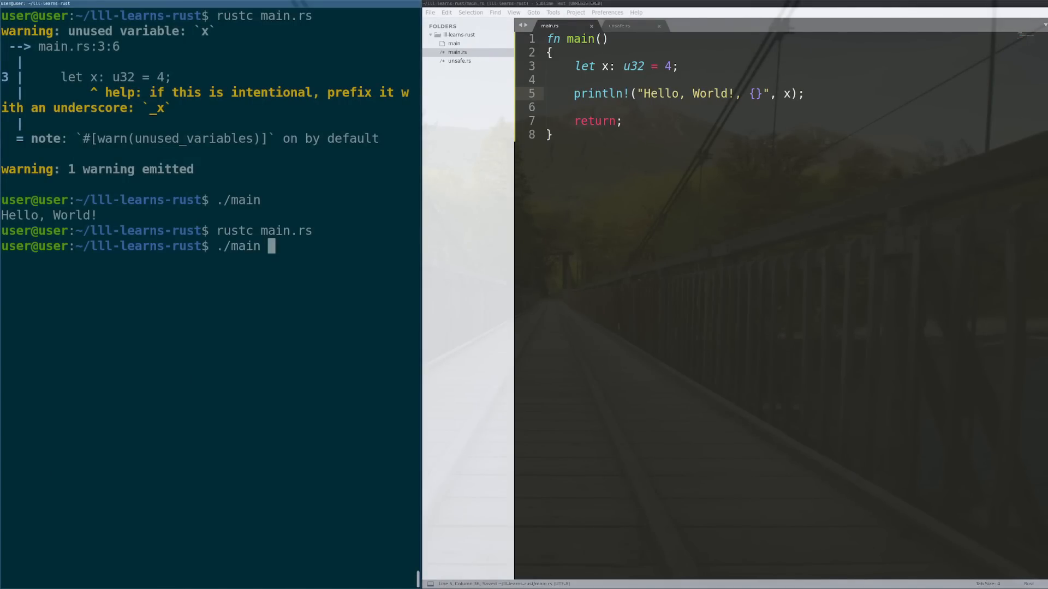
key("Return")
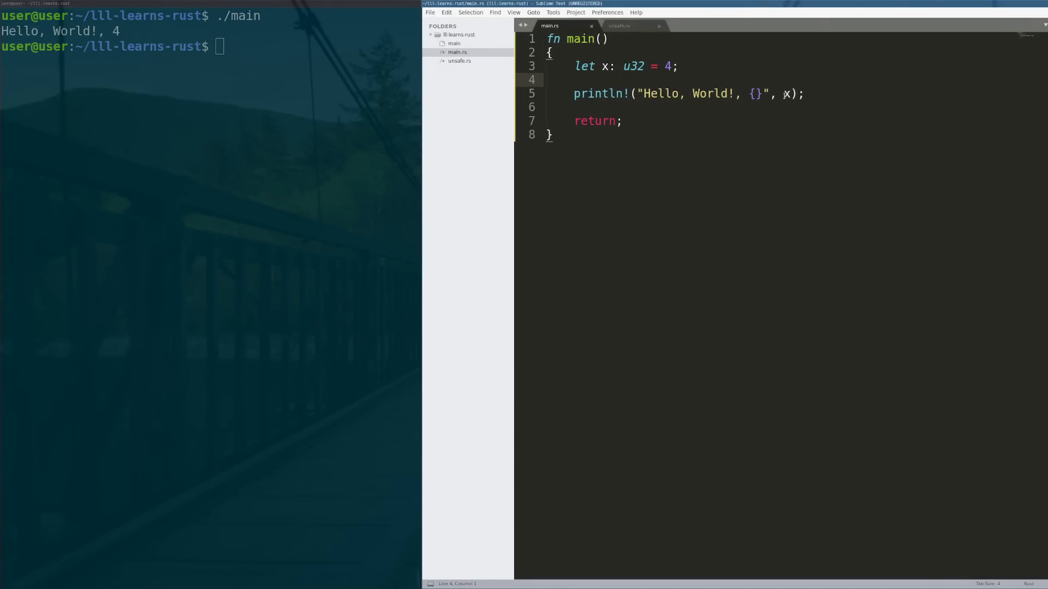
left_click(602, 65)
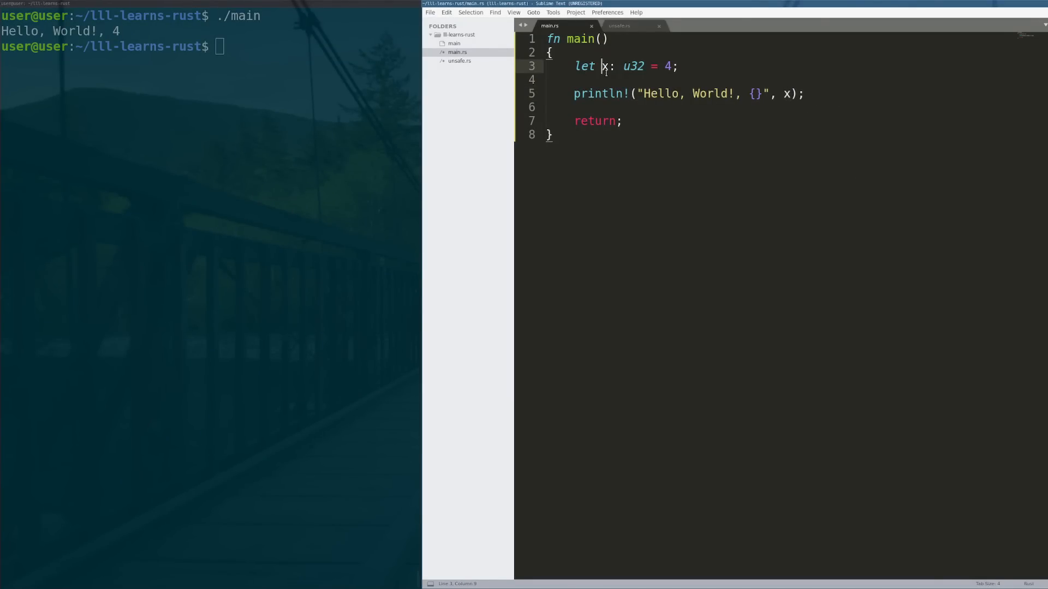
double_click(785, 94)
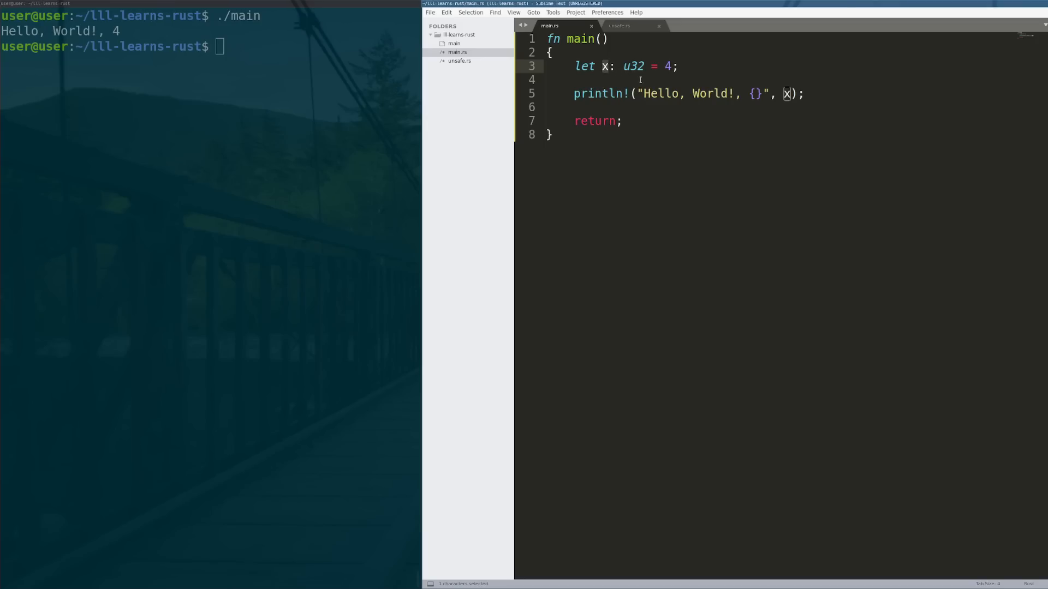
double_click(632, 65)
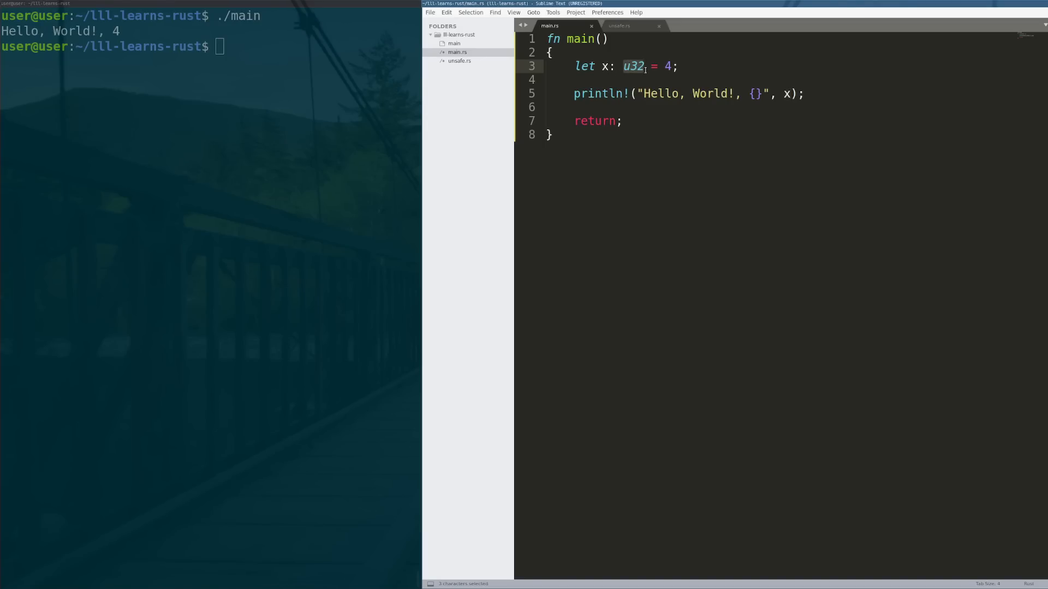
left_click(547, 80)
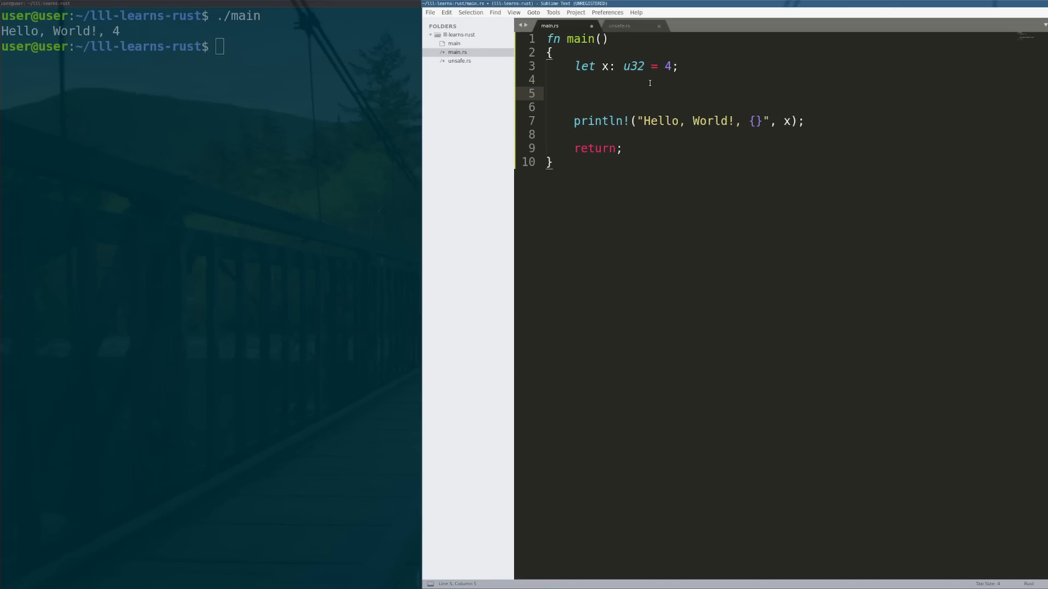
type("&")
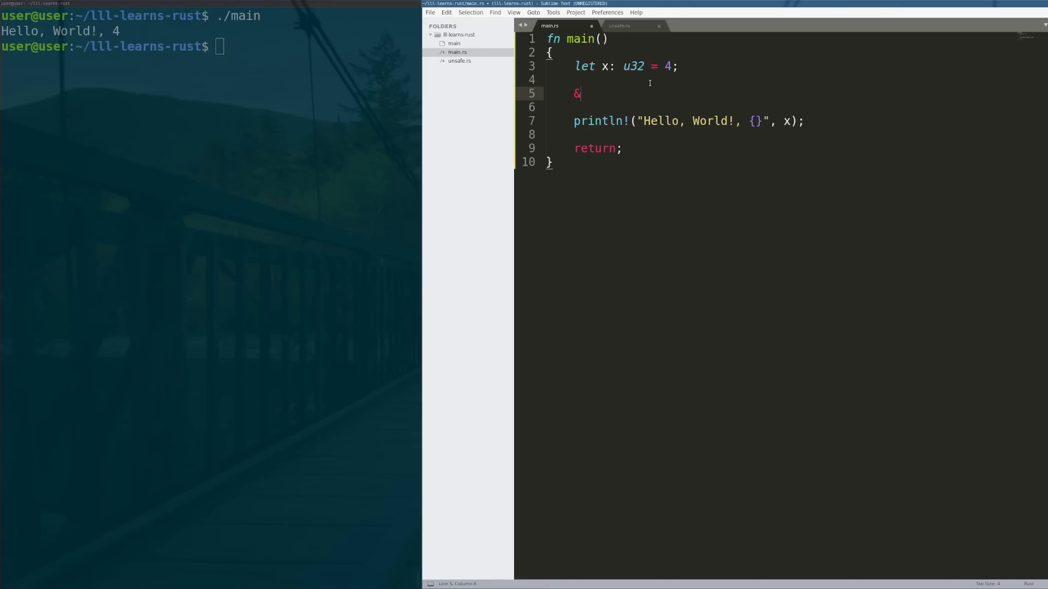
type("x[1]")
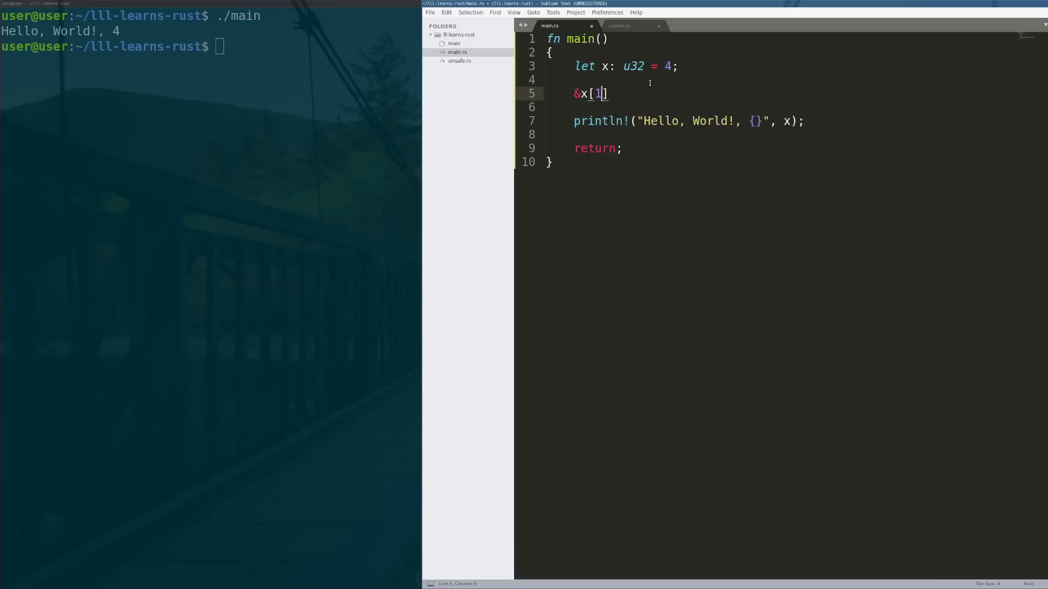
type("4")
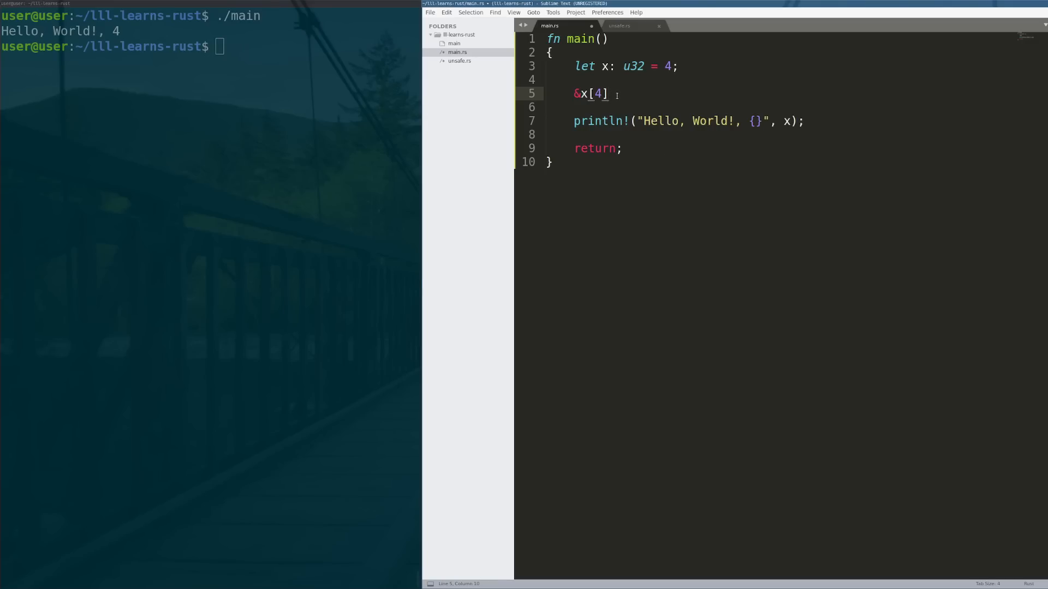
double_click(599, 93)
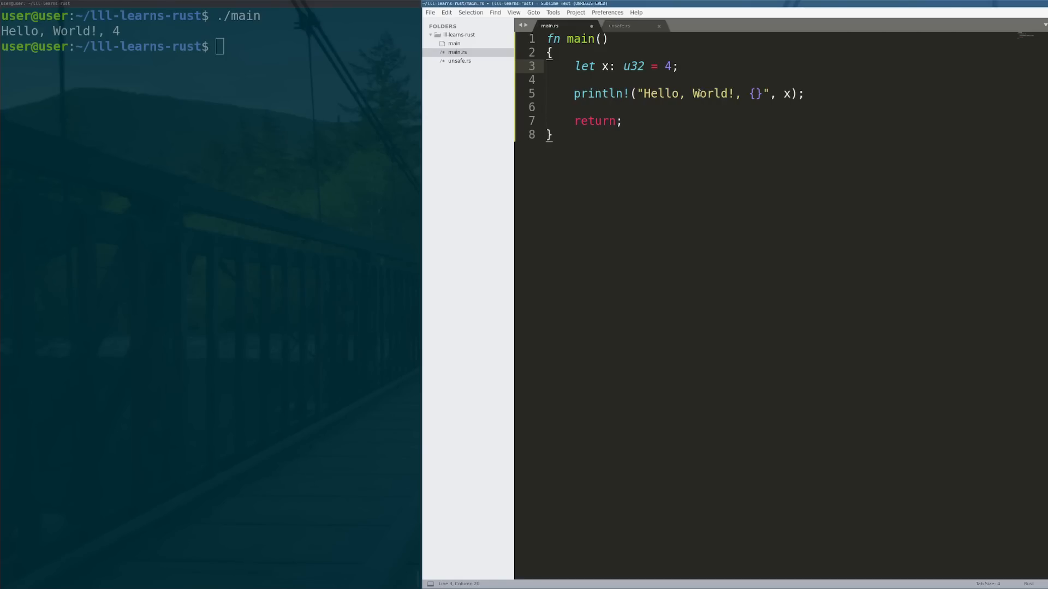
Insert an empty unsafe { } block on a new line after let x
left_click(575, 66)
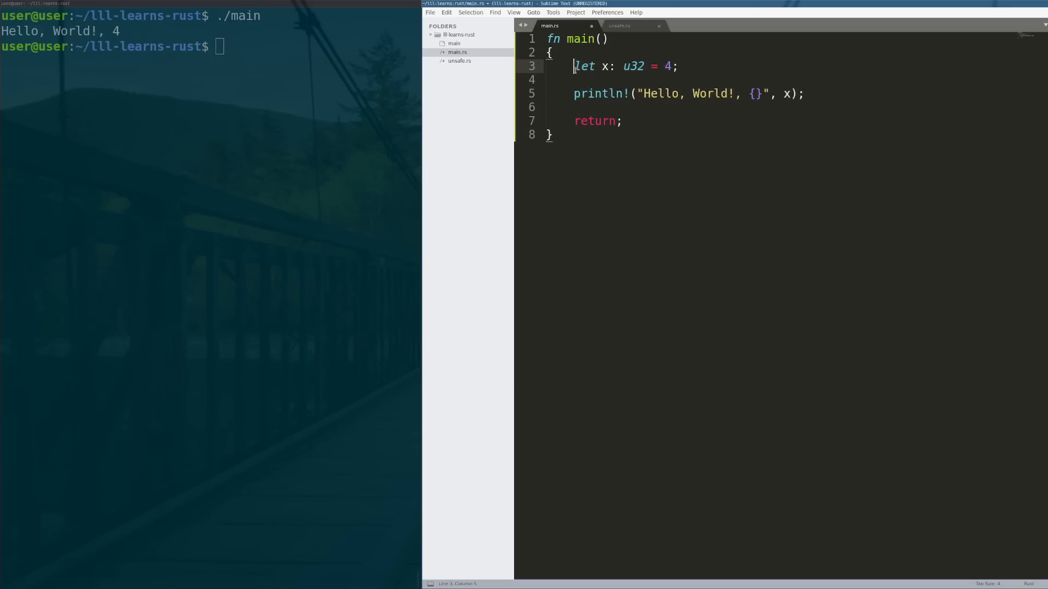
left_click(581, 79)
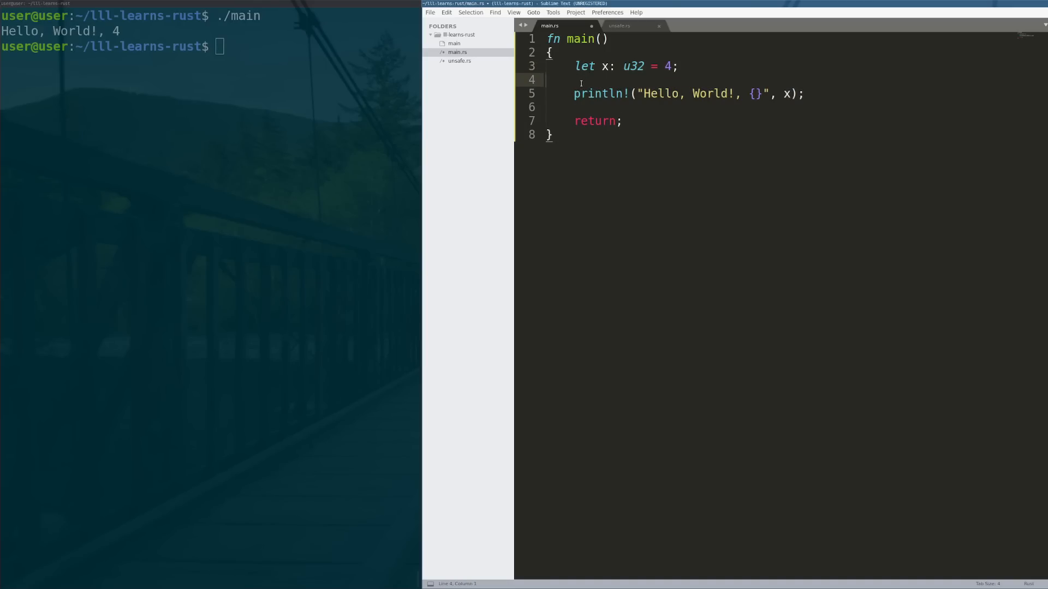
key("enter")
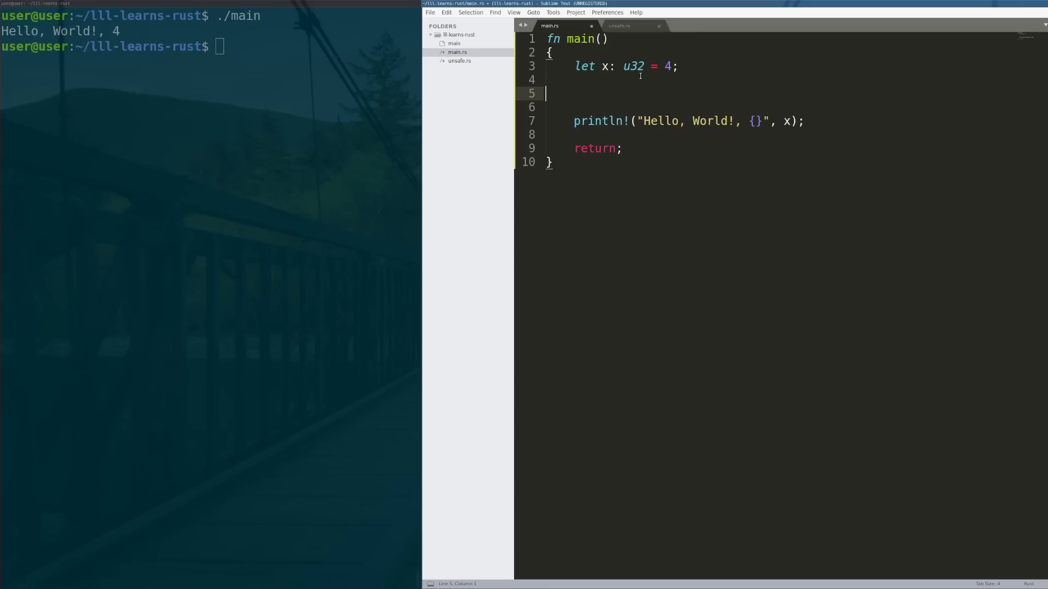
type("unsafe {")
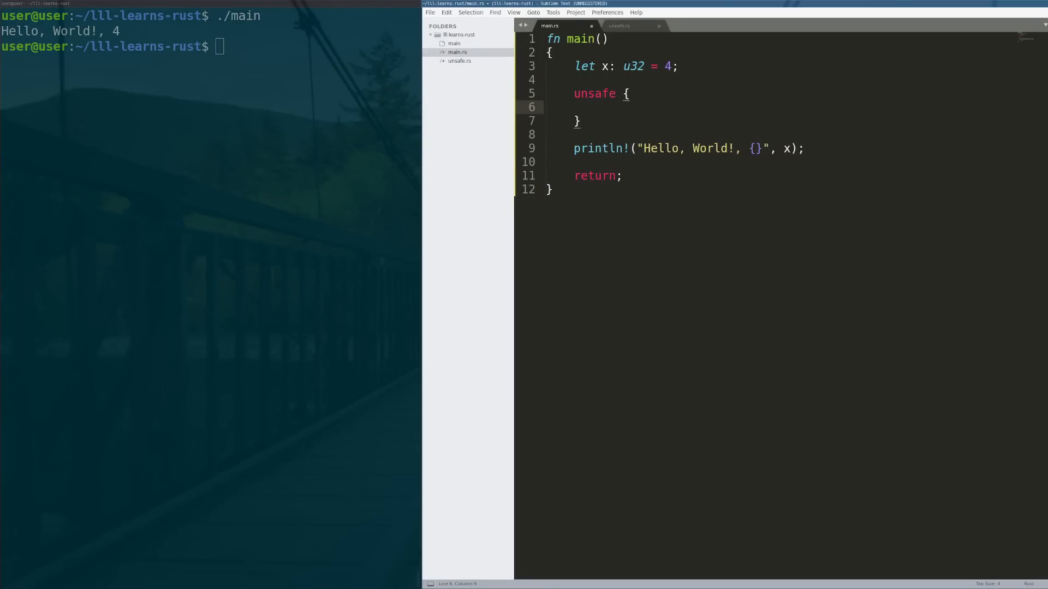
left_click(602, 107)
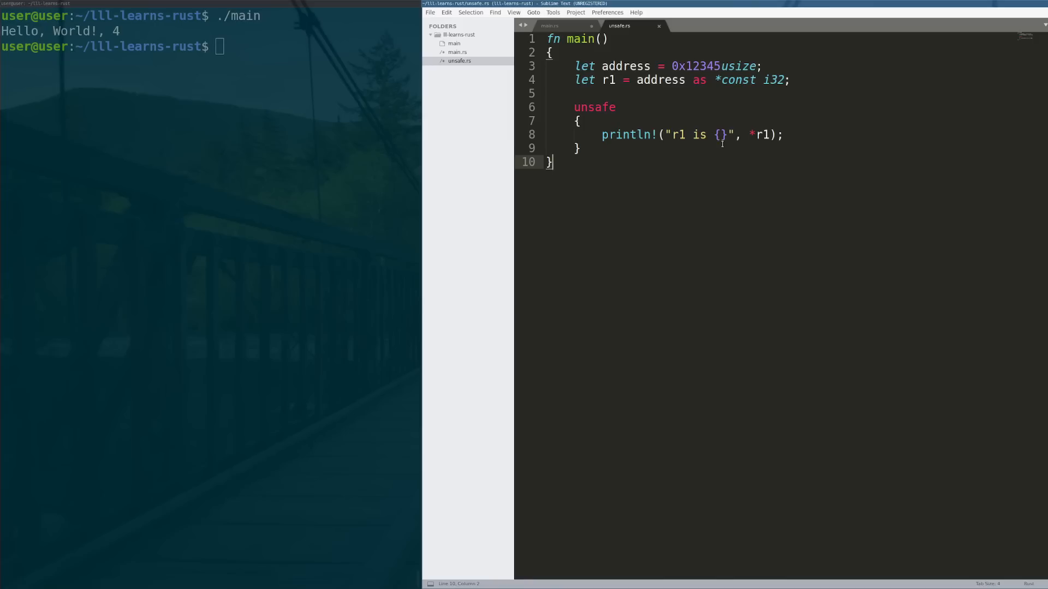
mouse_move(620, 162)
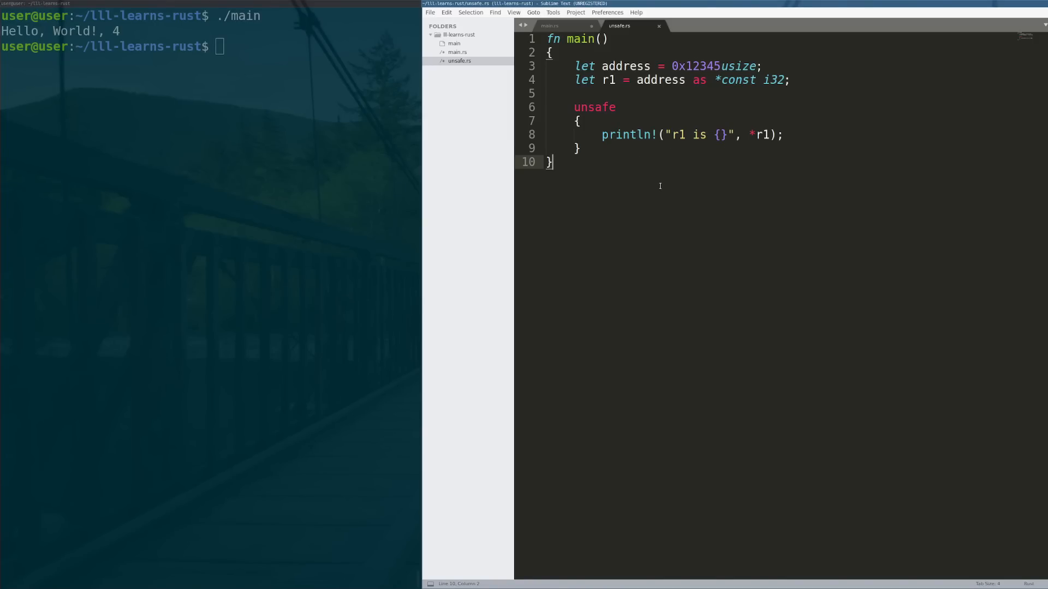
mouse_move(587, 150)
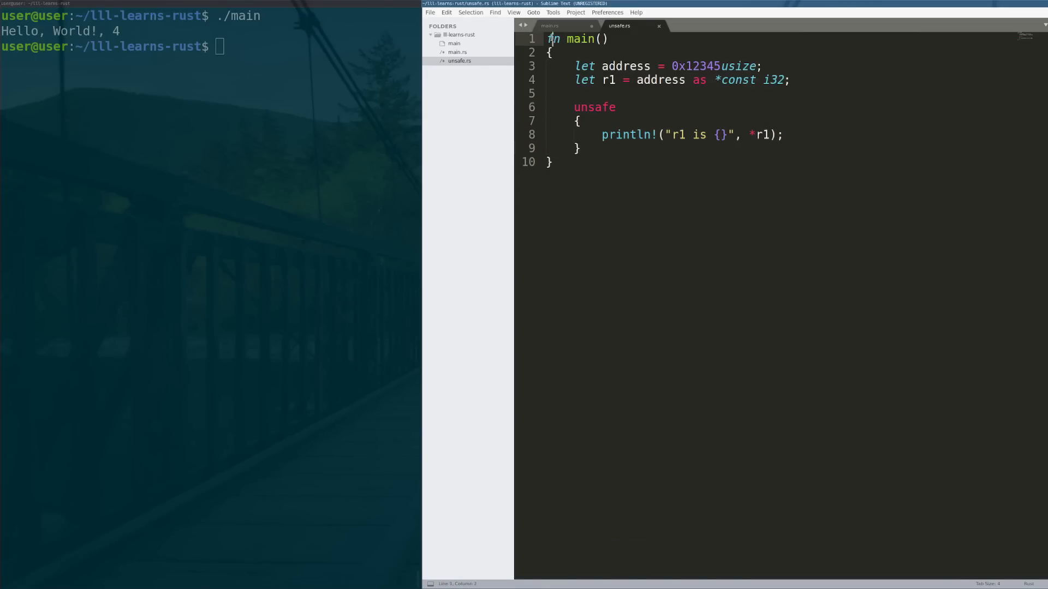
Highlight the 0x12345 address, the address variable and the unsafe block in unsafe.rs
double_click(625, 66)
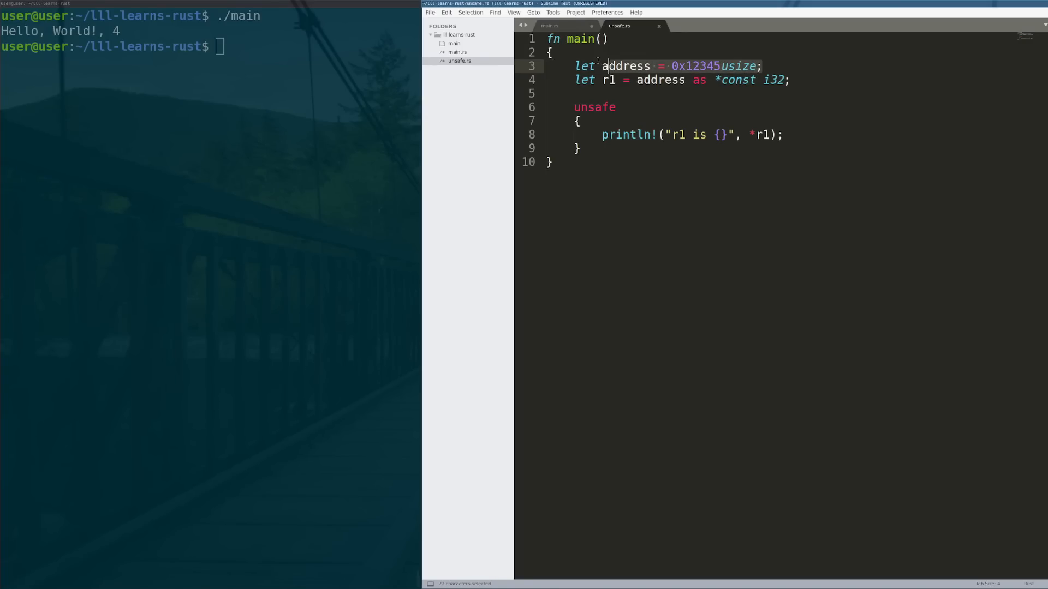
left_click(578, 66)
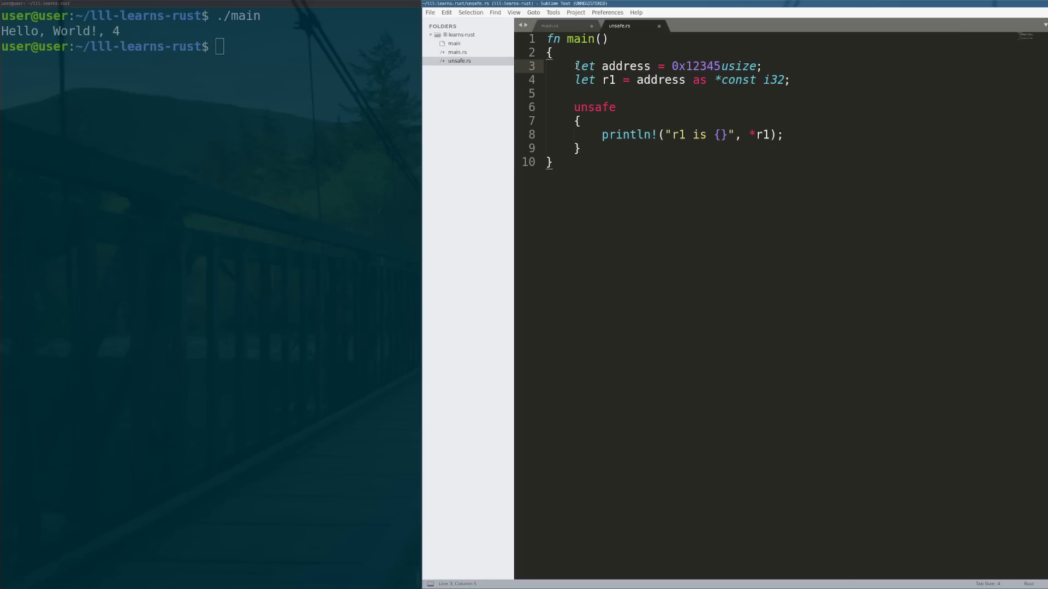
double_click(584, 80)
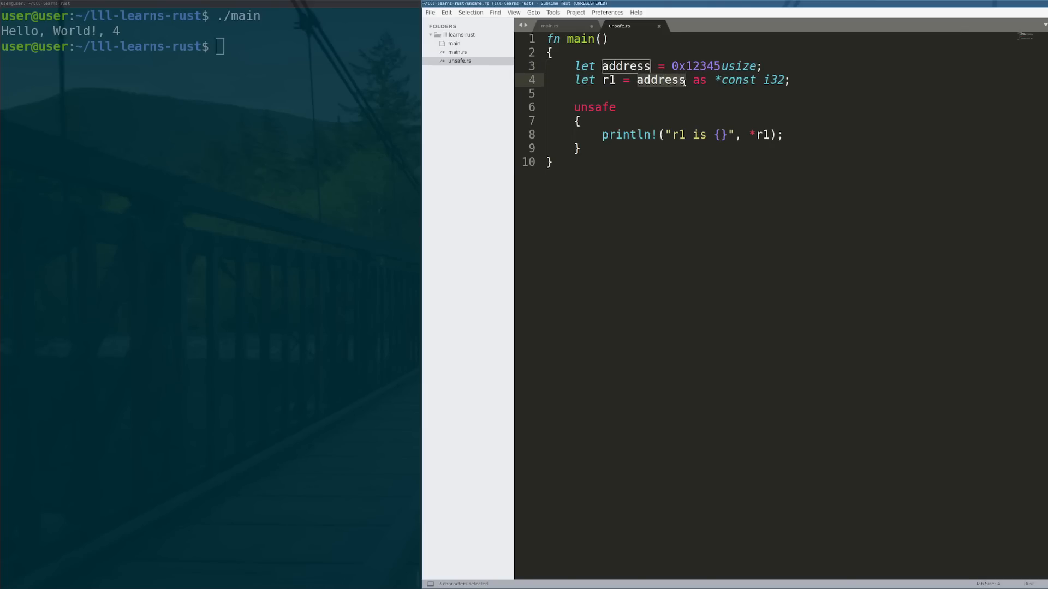
left_click(684, 80)
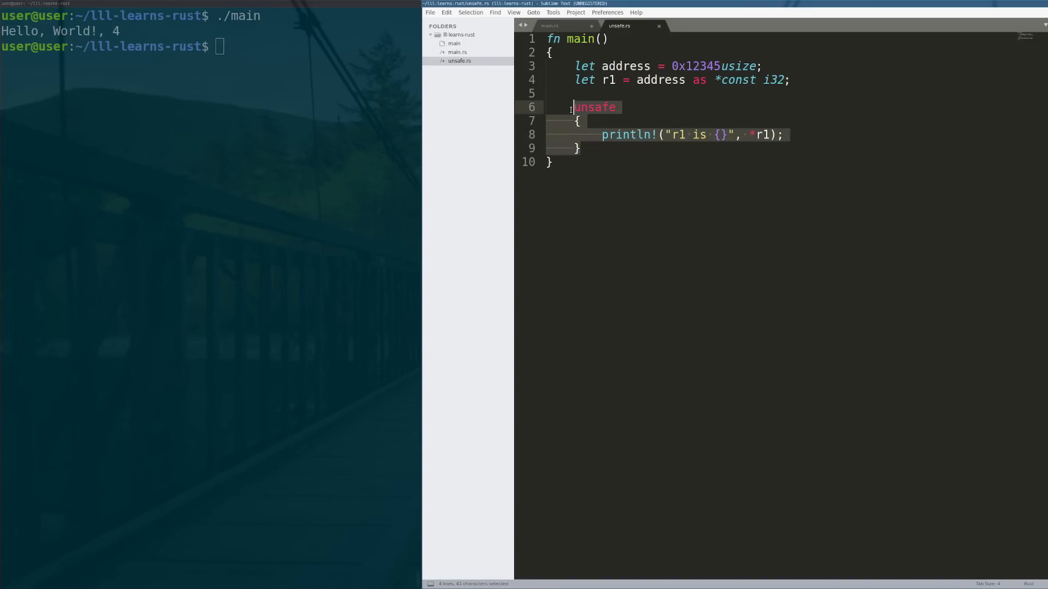
left_click(581, 120)
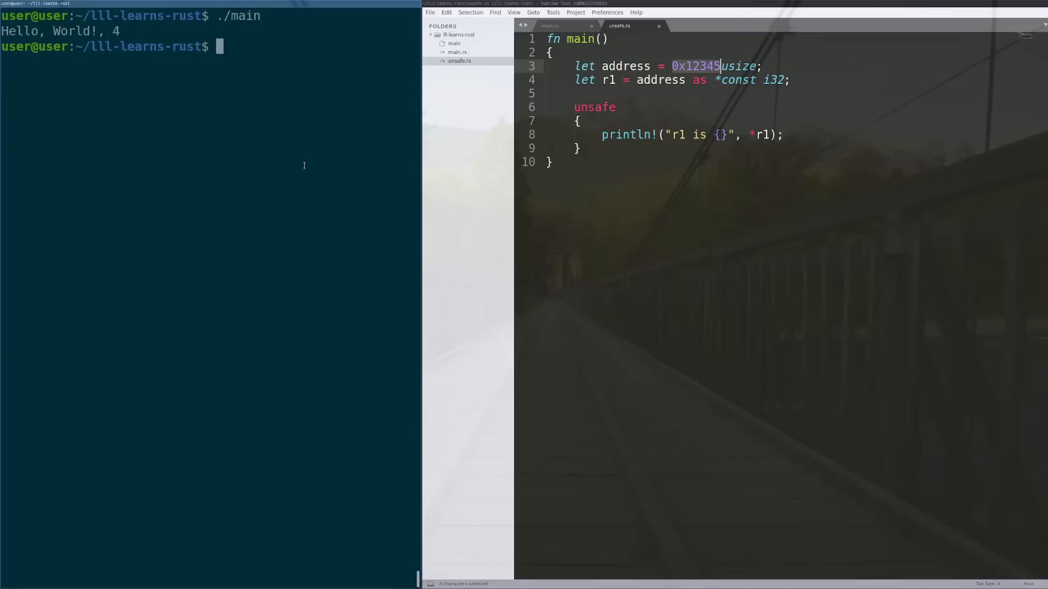
Compile and run unsafe.rs until it segfaults, then search dmesg for 12345
type("rustc unsafe.rs")
type("./")
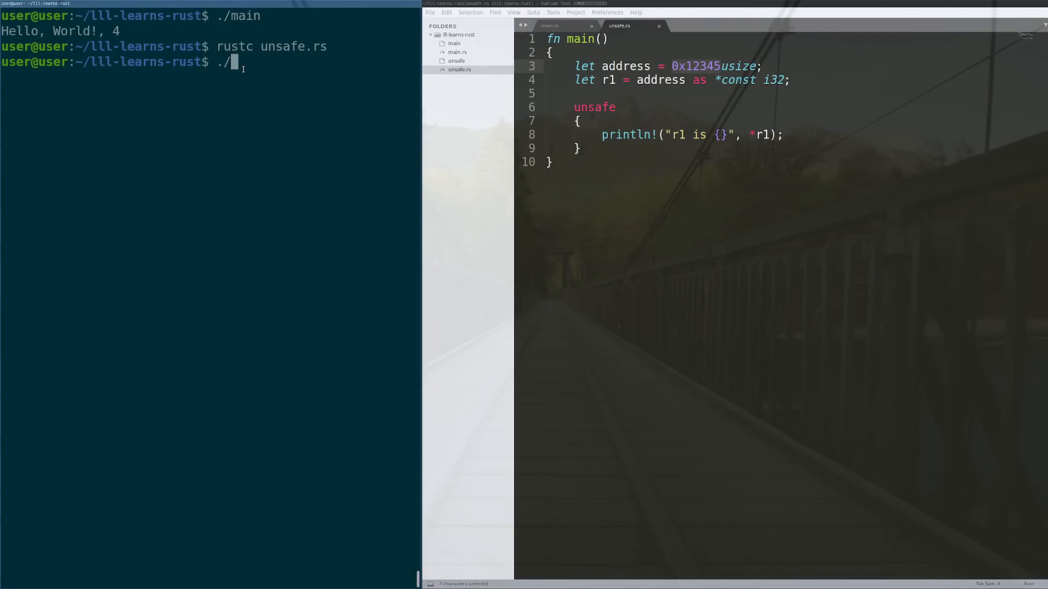
mouse_move(316, 176)
type("unsafe")
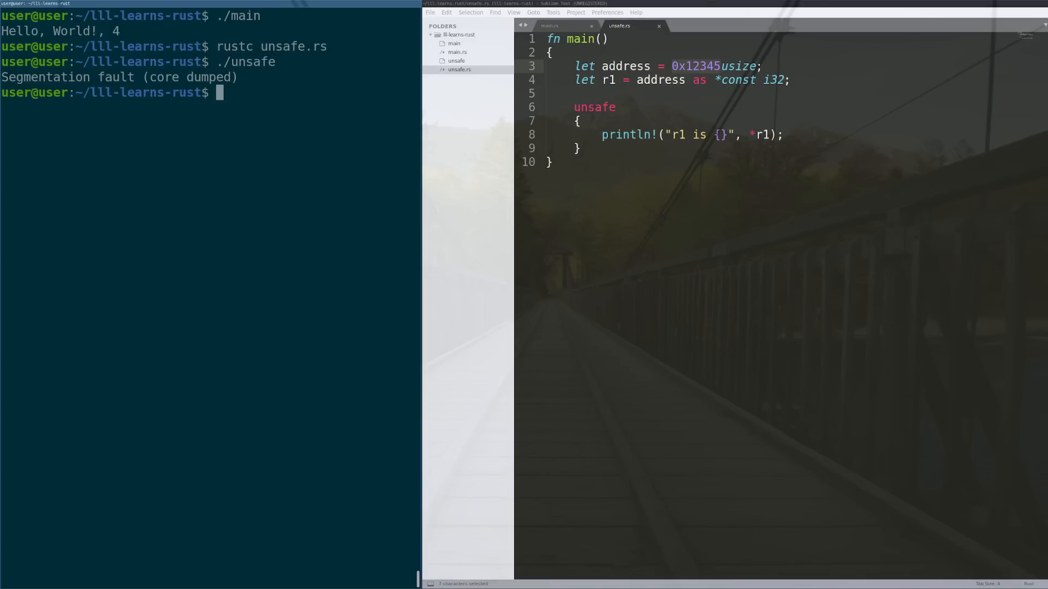
type("dmesg | grep 12345")
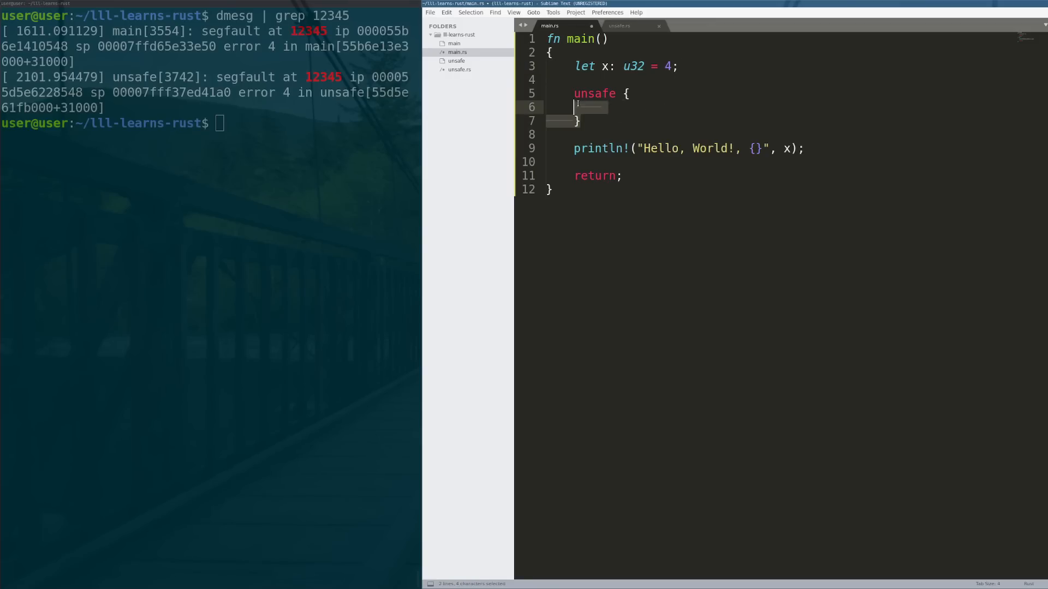
View main.rs with its empty unsafe block, then go back to unsafe.rs
left_click(618, 26)
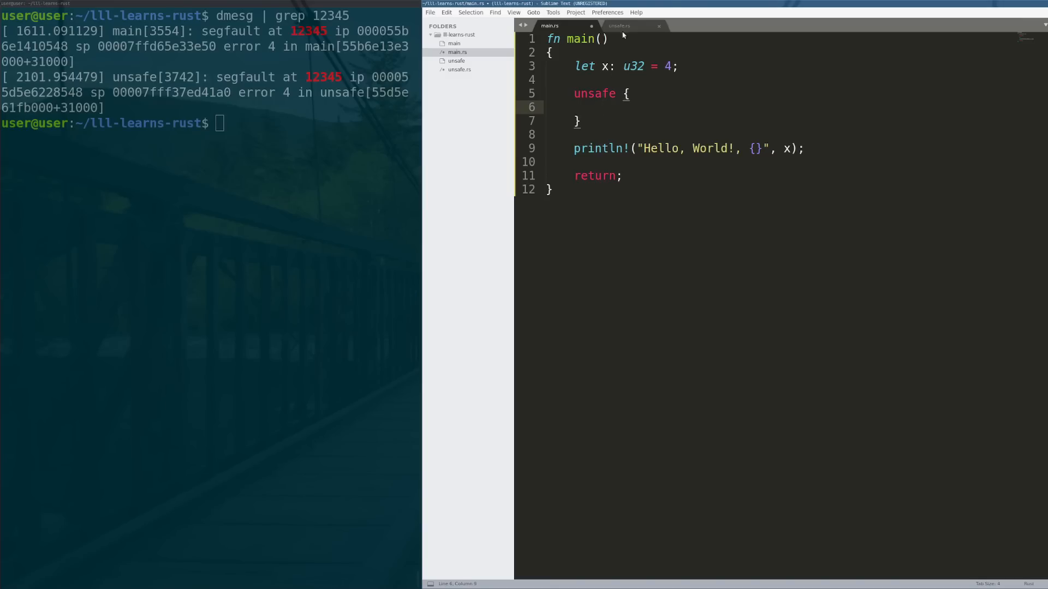
left_click(618, 26)
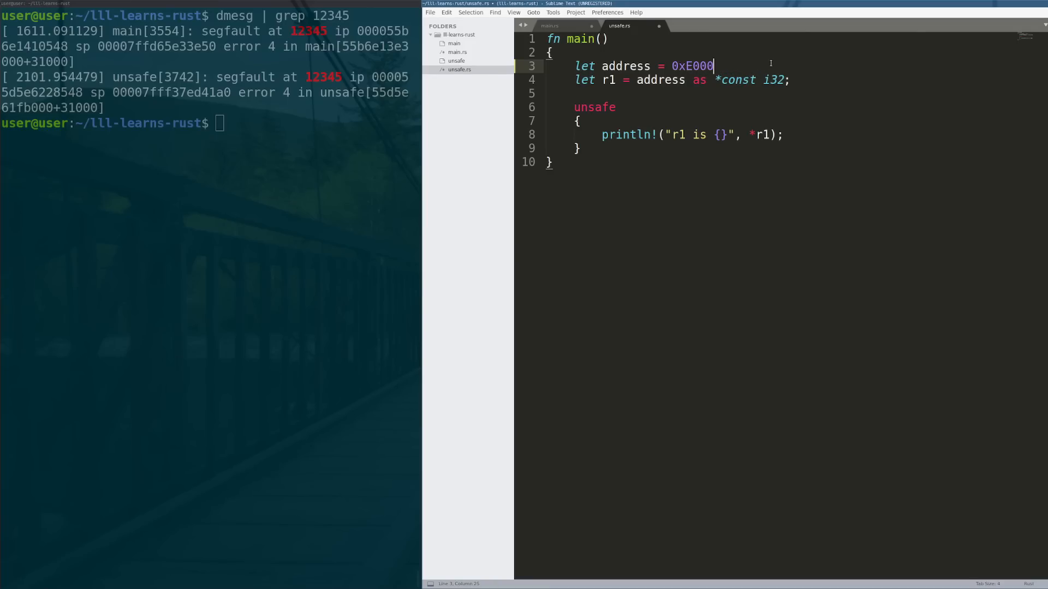
Extend the raw pointer address in unsafe.rs to 0xE000F000, then bring main.rs back into view
type("F000;")
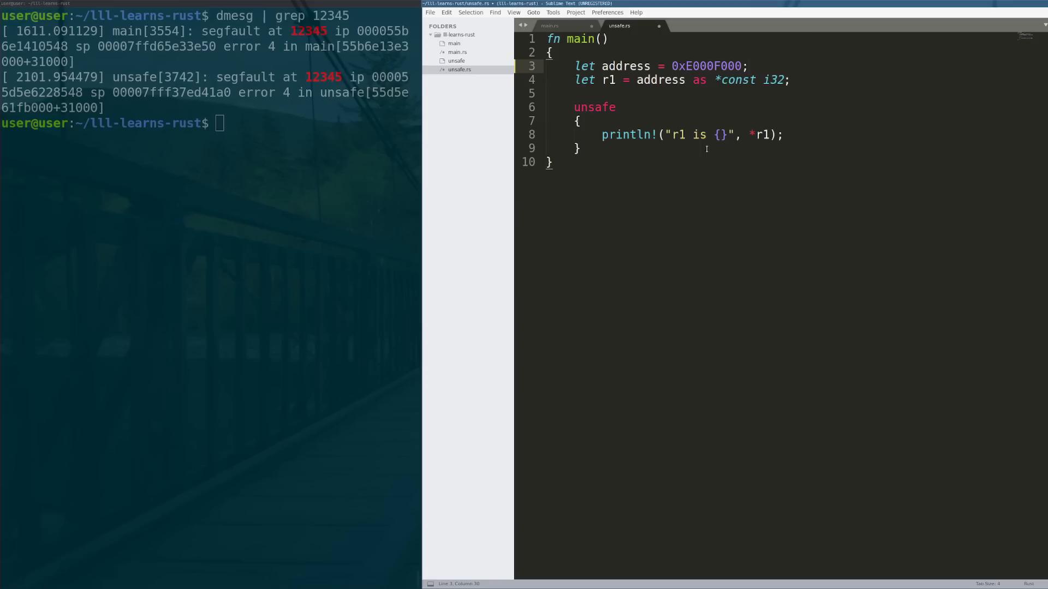
left_click(580, 148)
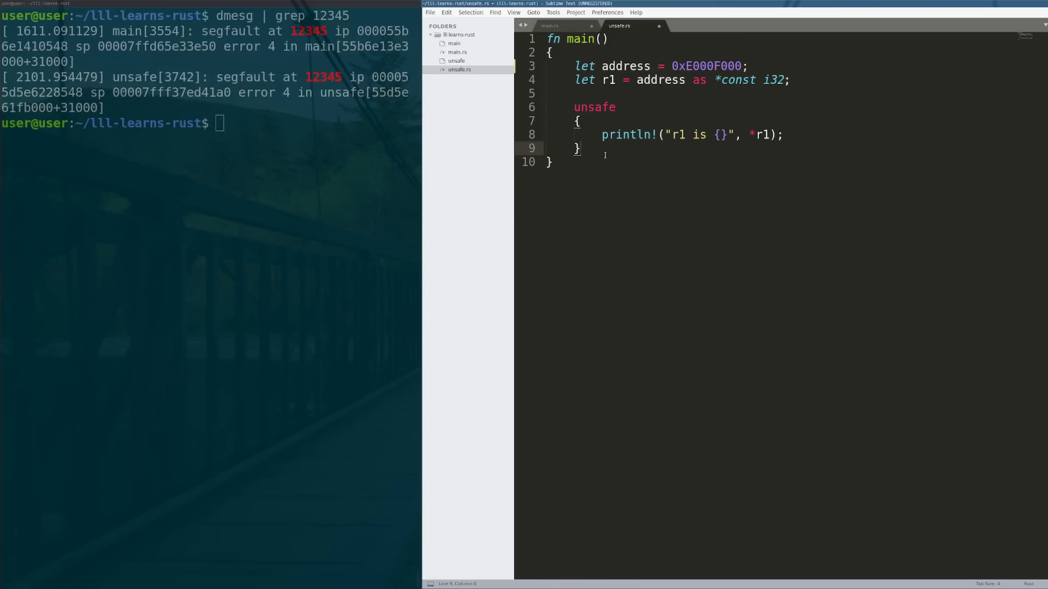
left_click(580, 148)
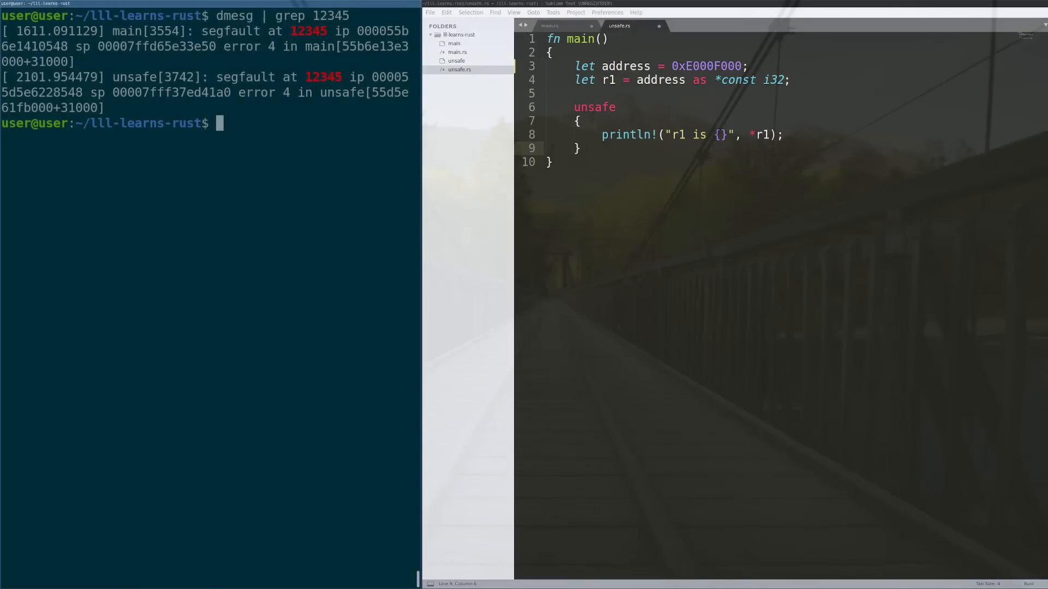
mouse_move(258, 161)
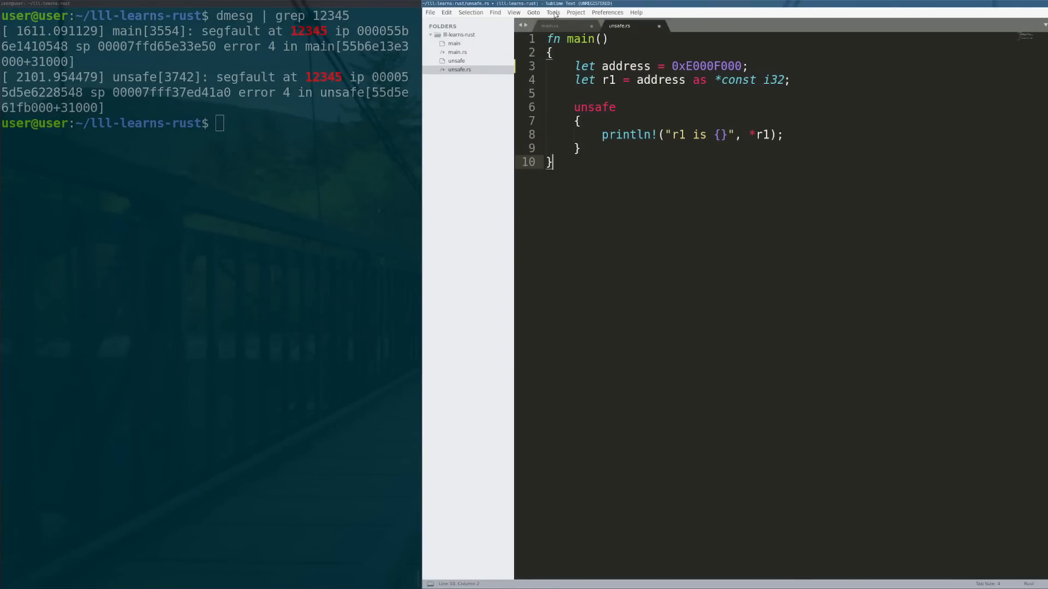
left_click(549, 26)
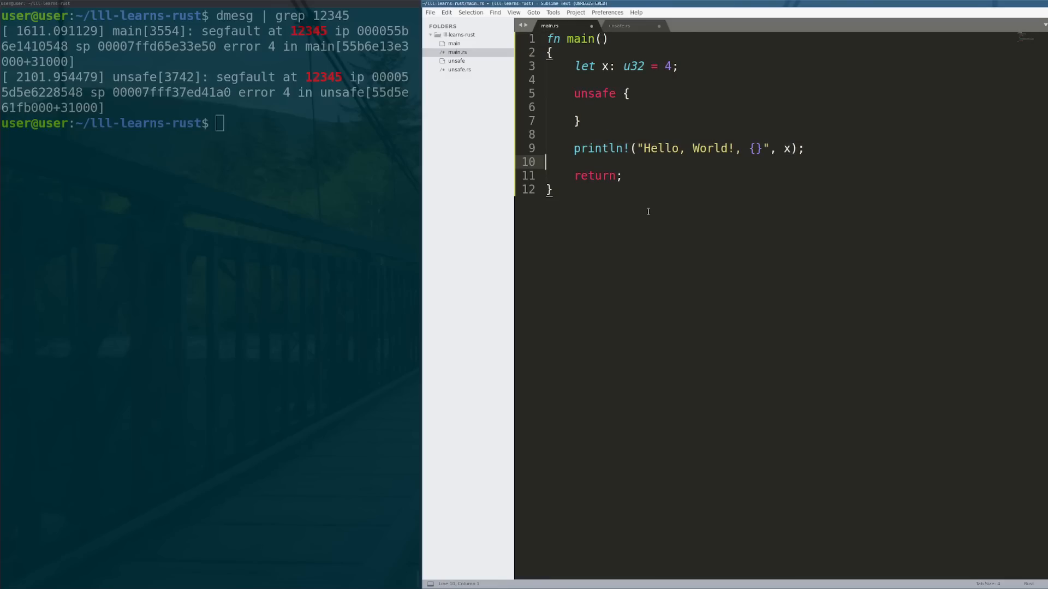
left_click(550, 189)
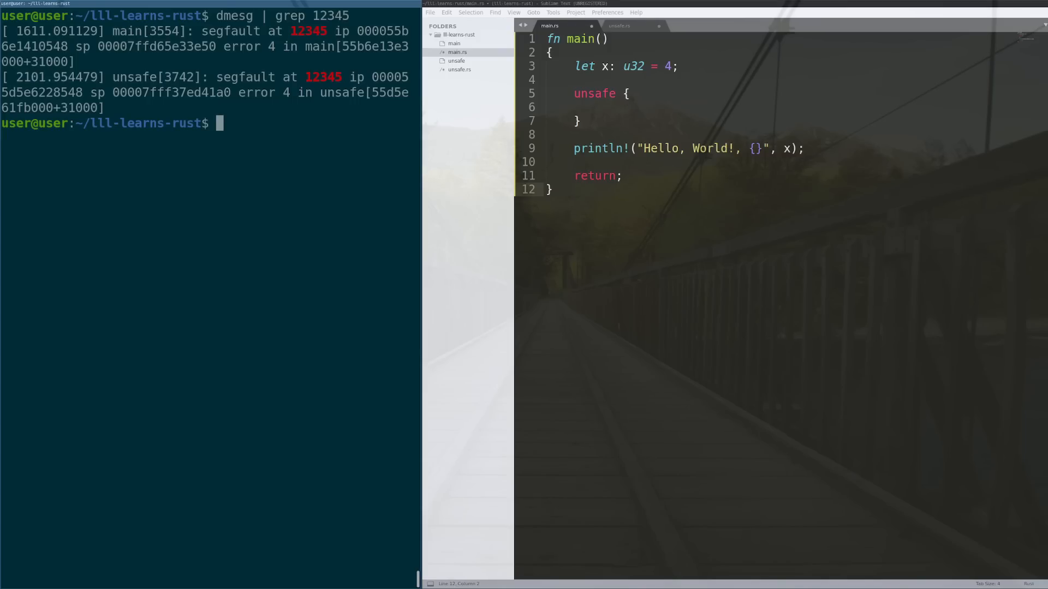
left_click(598, 107)
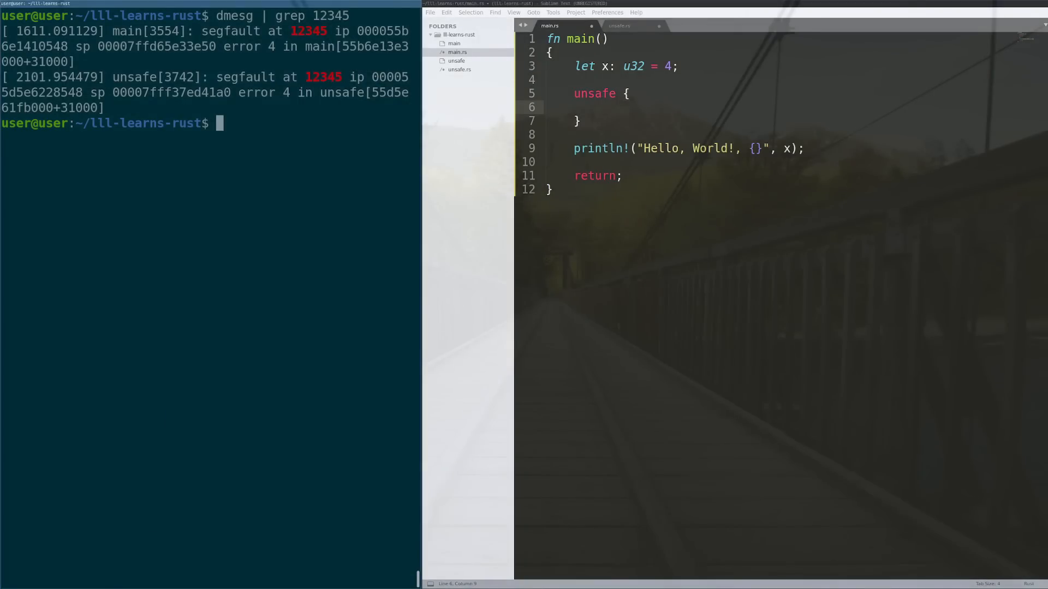